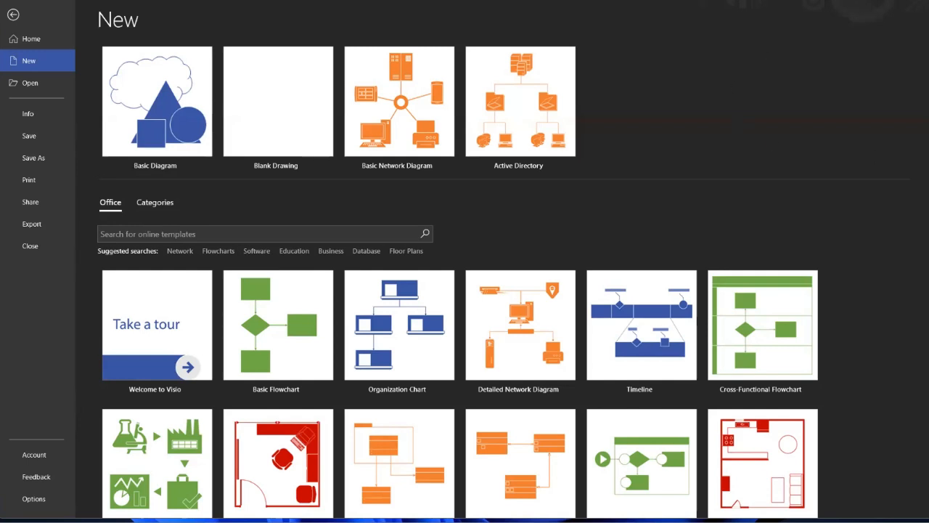
mouse_move(704, 126)
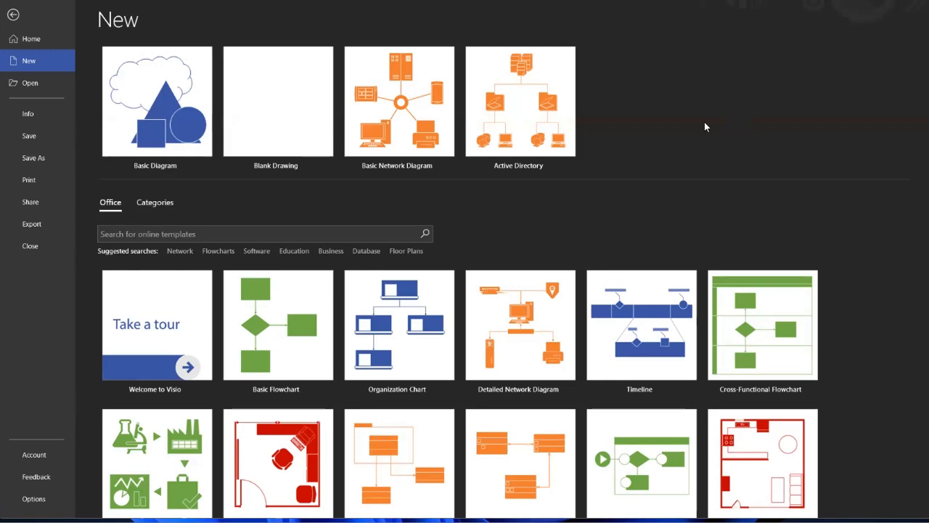
mouse_move(707, 128)
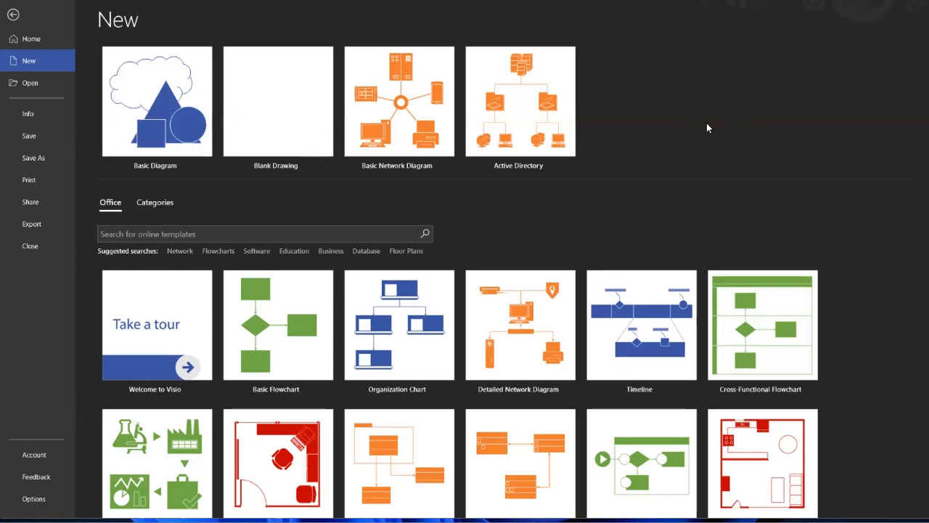
mouse_move(179, 250)
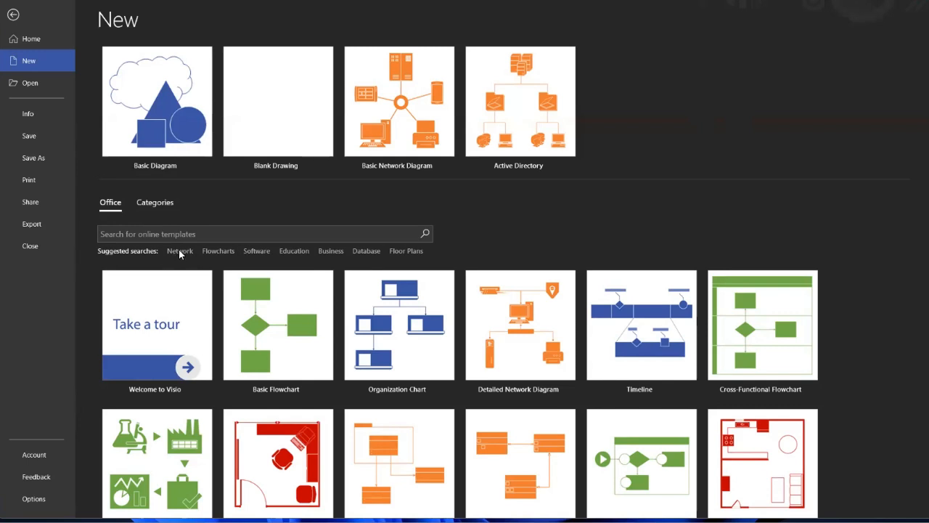
Filter templates to Network and preview Basic Network Diagram with US Units.
click(179, 251)
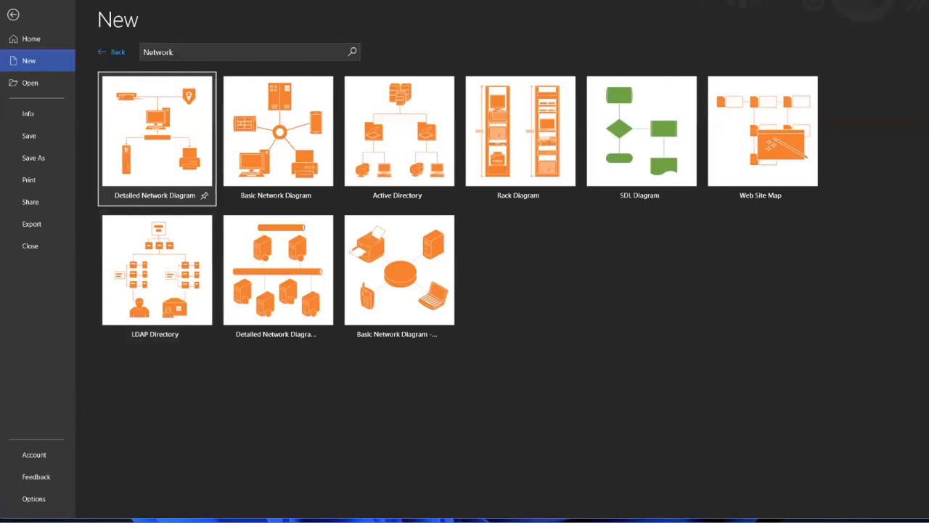
mouse_move(184, 304)
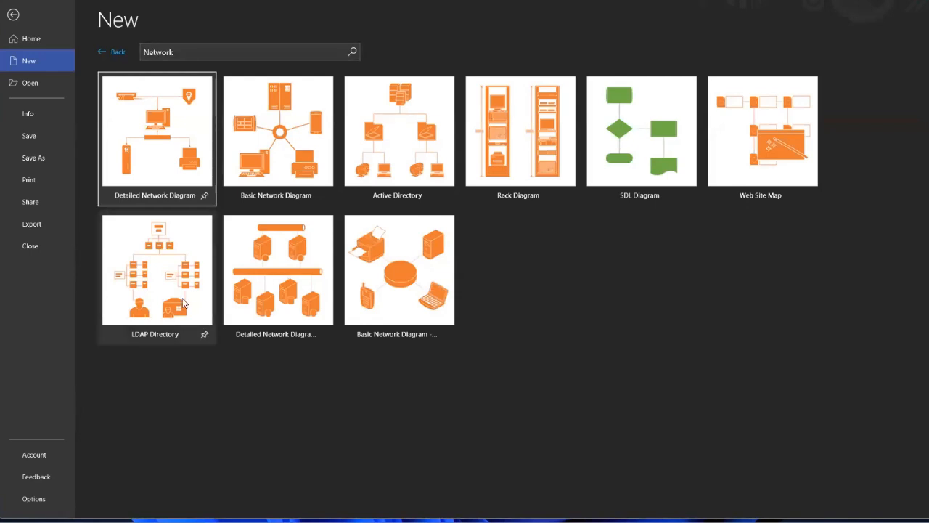
mouse_move(178, 138)
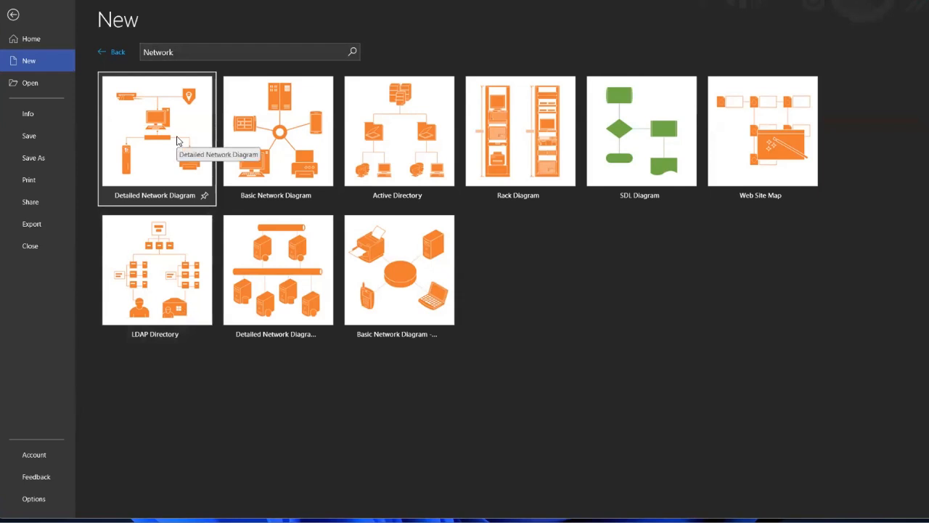
mouse_move(272, 134)
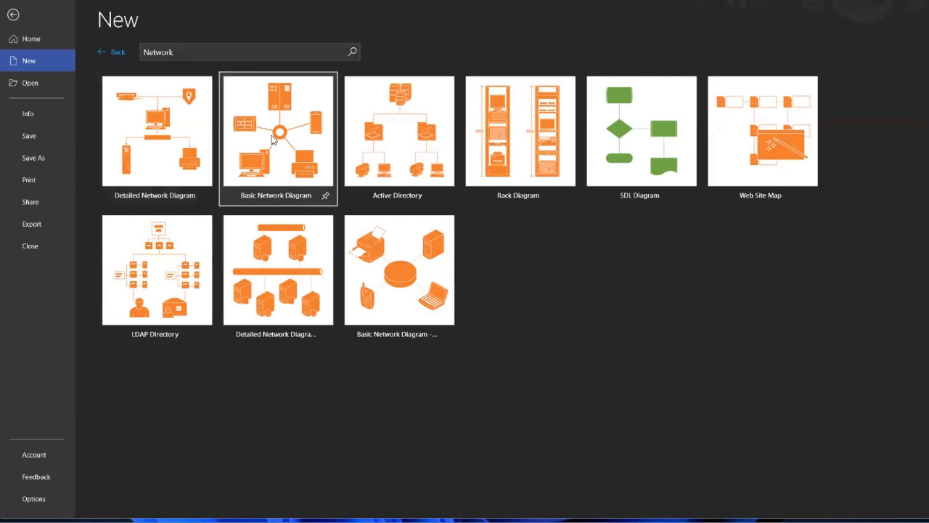
click(275, 138)
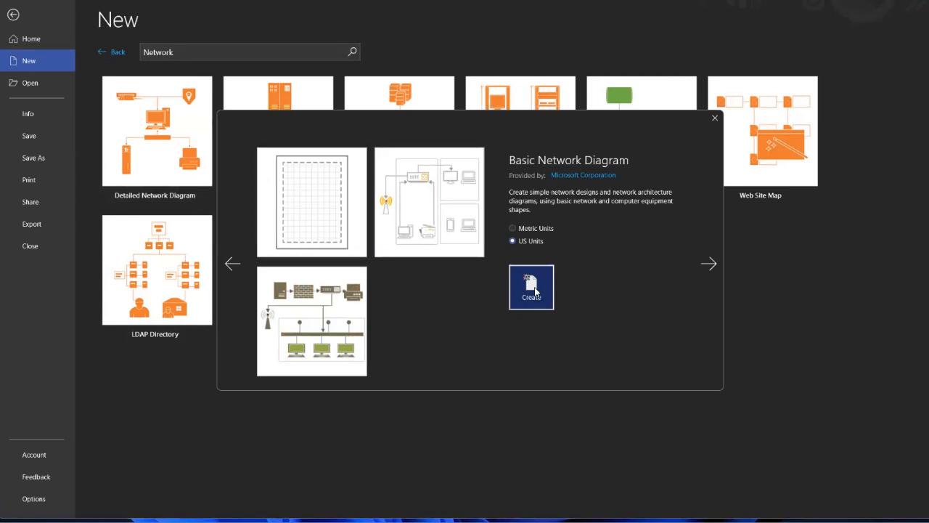
Create the Basic Network Diagram drawing and start a shape search for 'computer'.
click(531, 288)
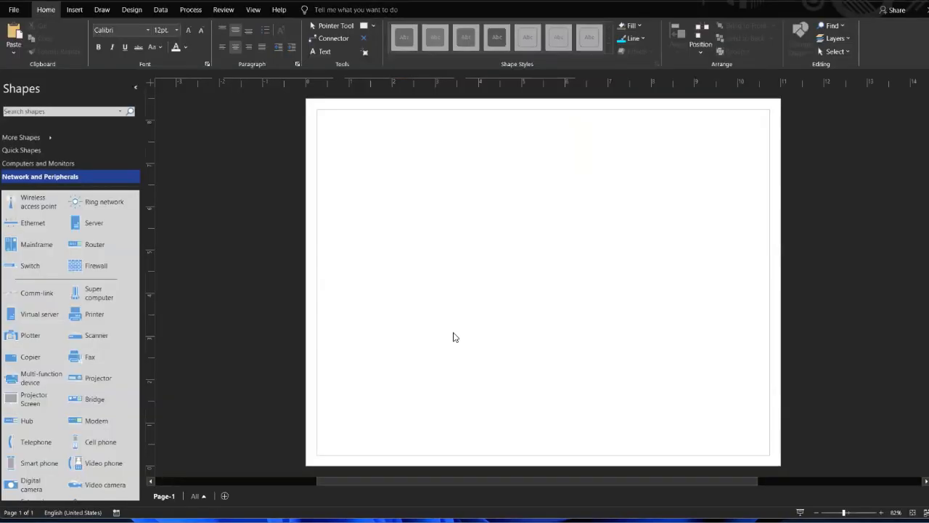
scroll(down, 3)
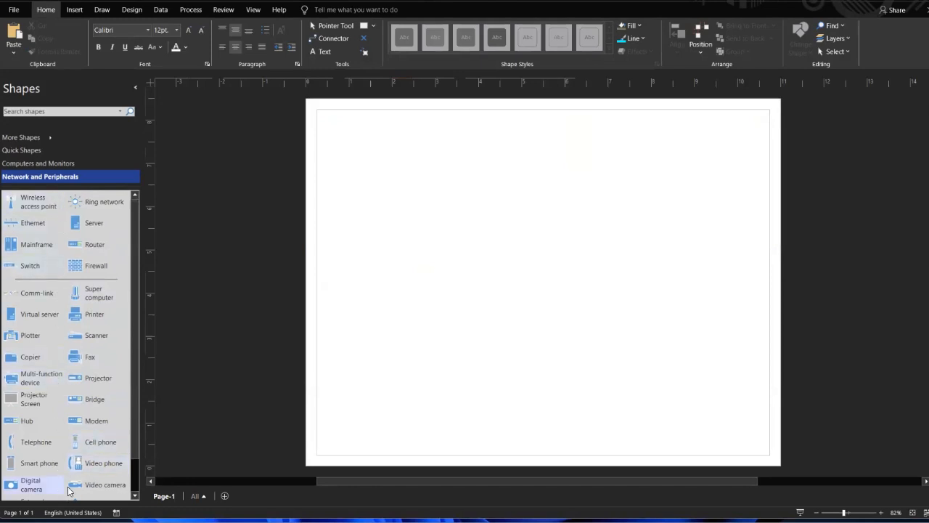
mouse_move(92, 442)
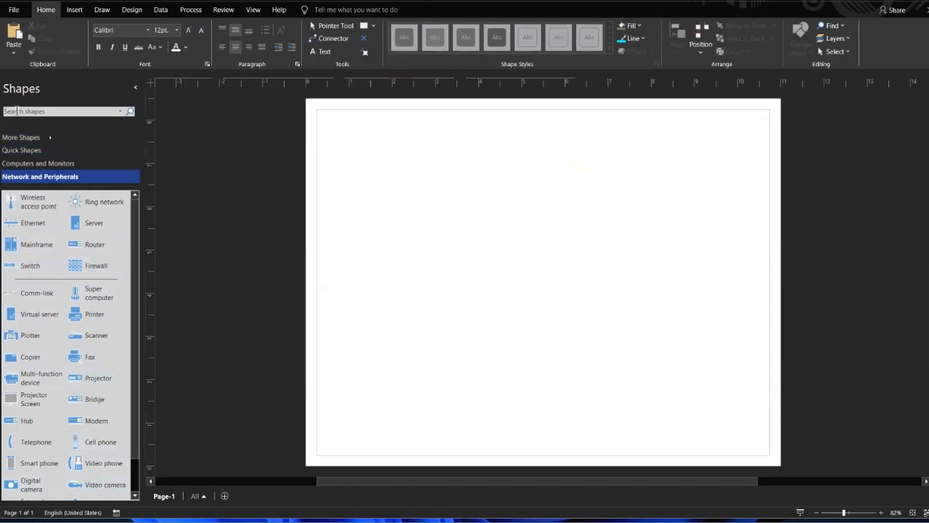
click(62, 111)
text(computer)
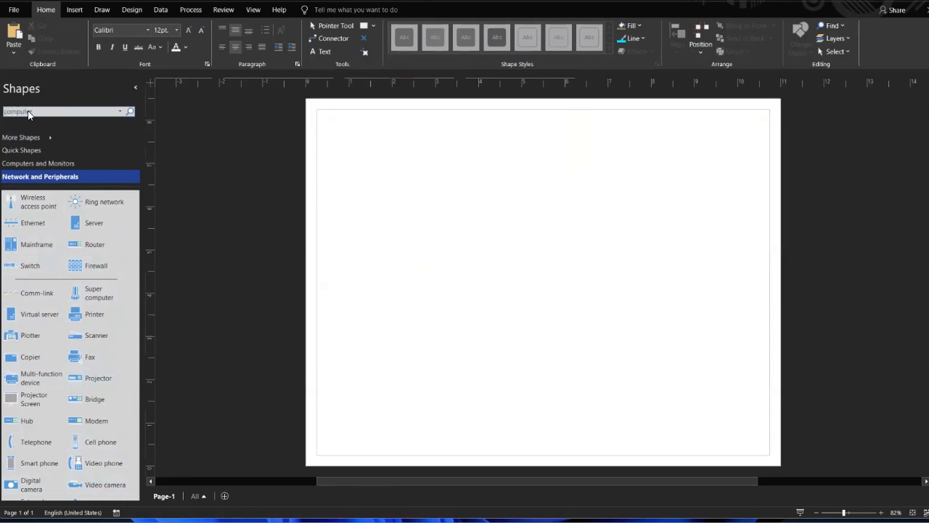
Add Laptop and PC from the computer search, then search 'networking' for the Cloud.
click(130, 111)
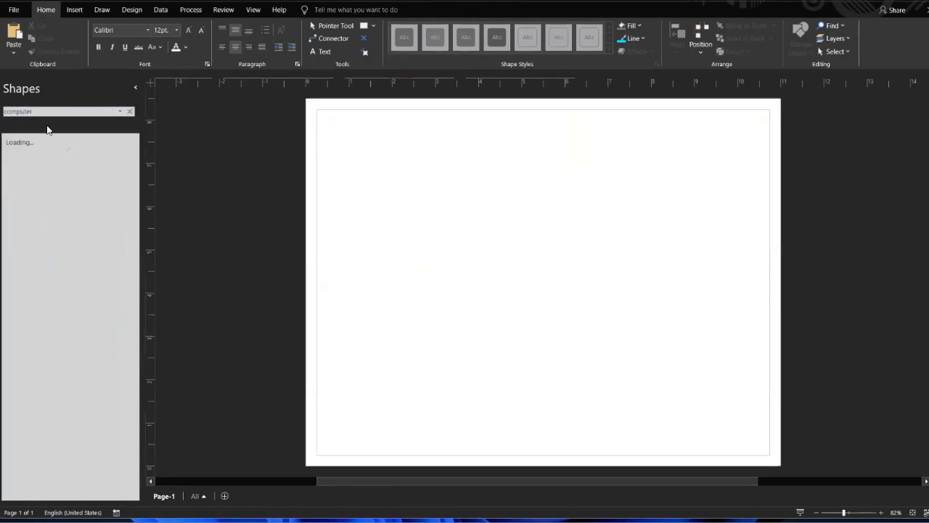
mouse_move(67, 197)
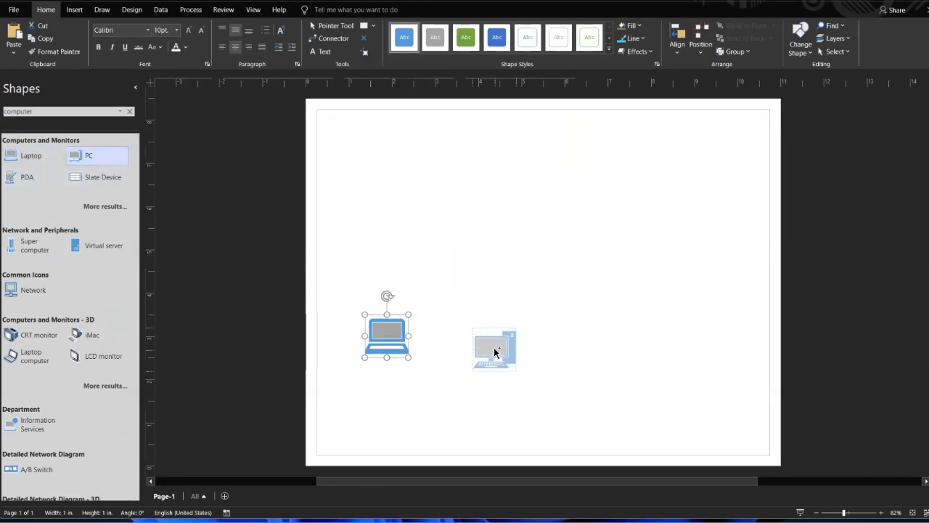
click(494, 350)
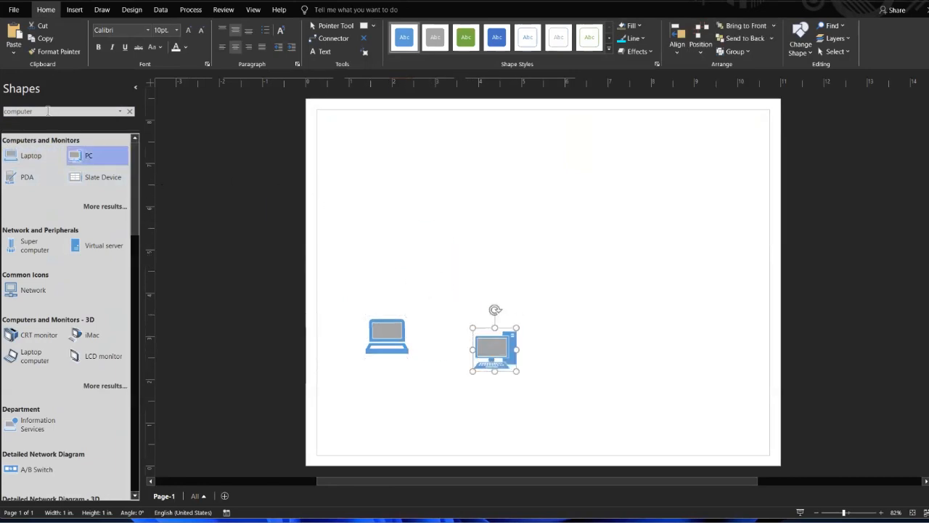
triple_click(58, 111)
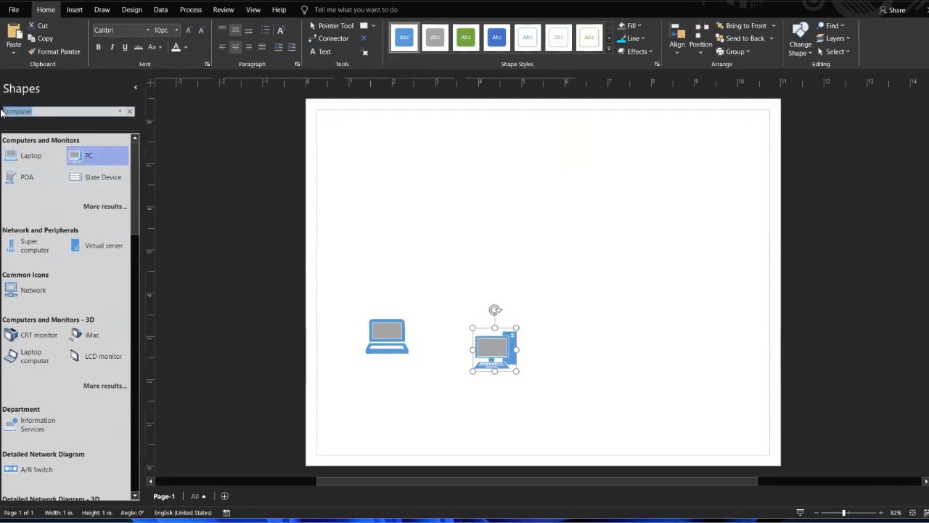
text(networking)
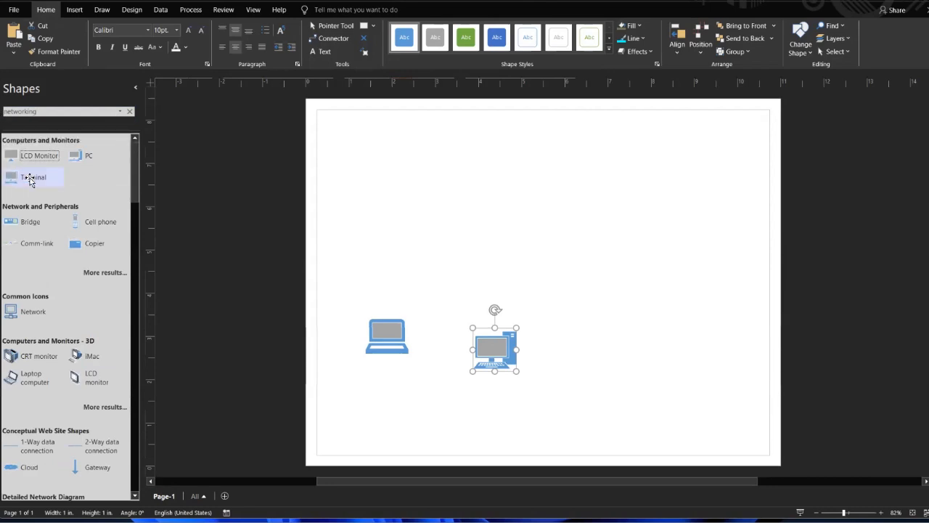
scroll(down, 3)
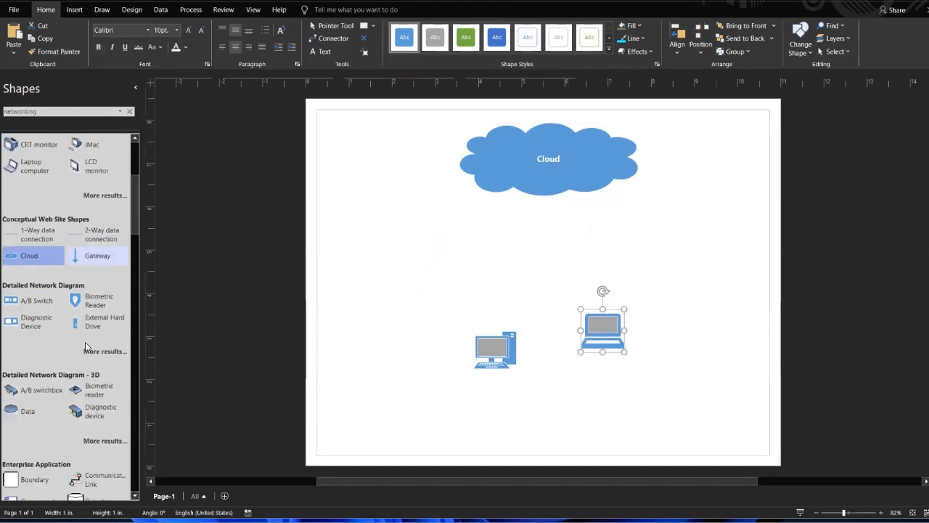
scroll(down, 3)
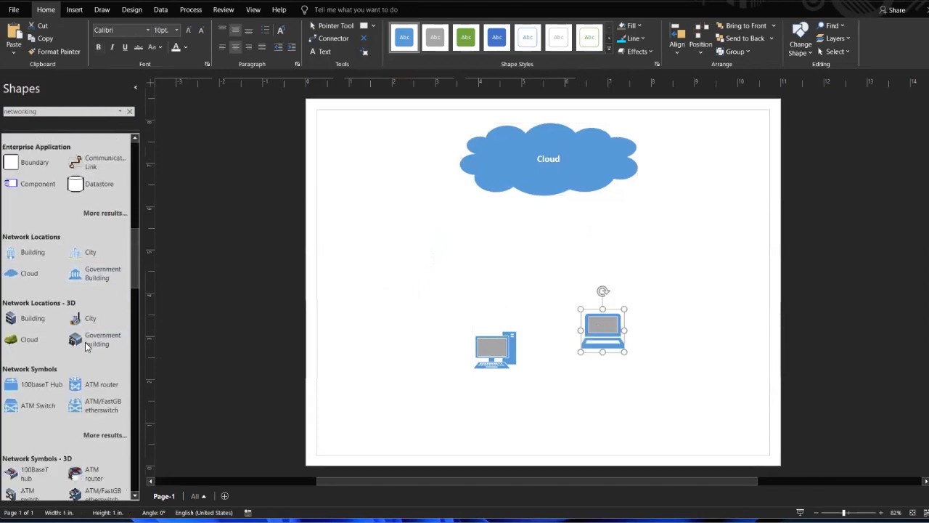
scroll(down, 3)
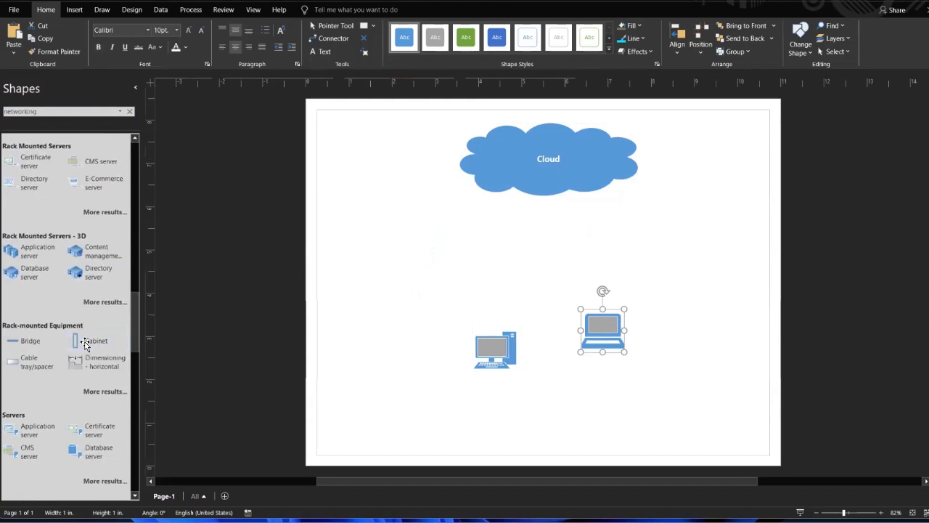
scroll(down, 3)
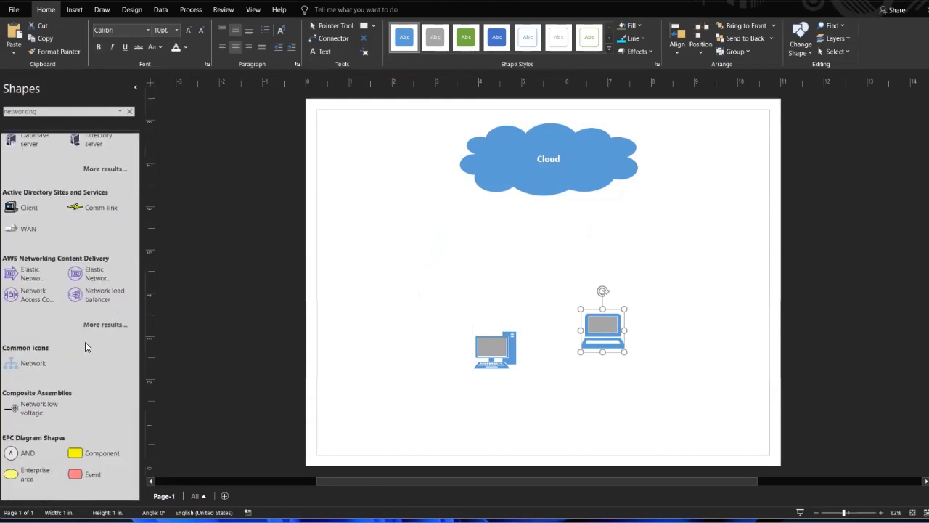
scroll(down, 3)
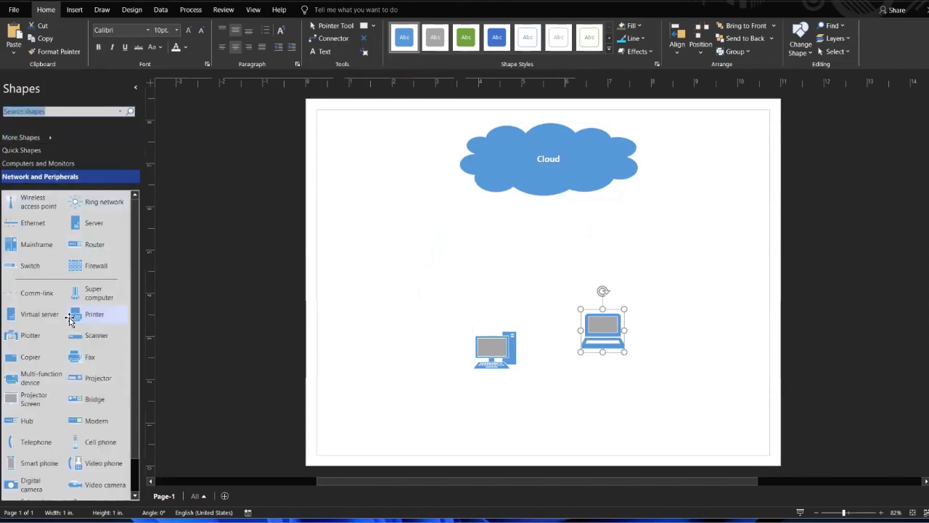
Drag the wireless access point, firewall, router, server and printer onto the page.
drag(96, 265, 548, 260)
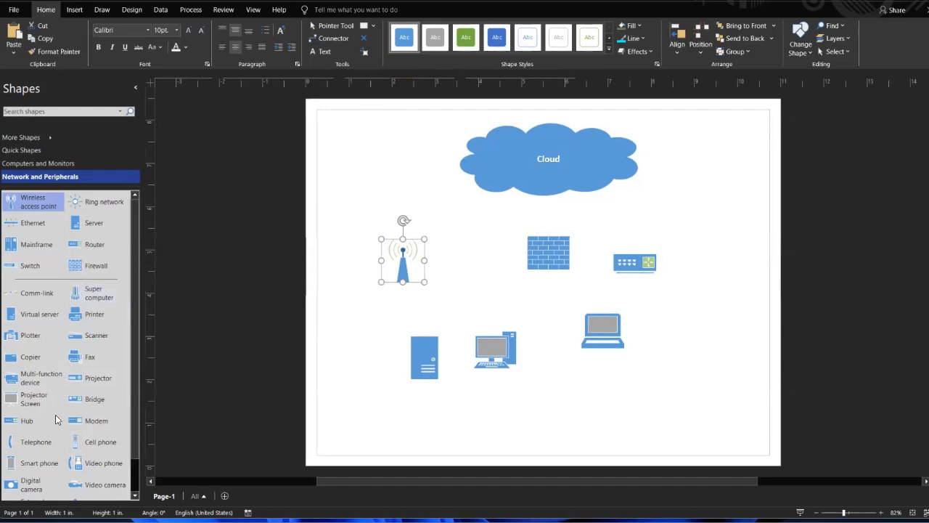
mouse_move(75, 469)
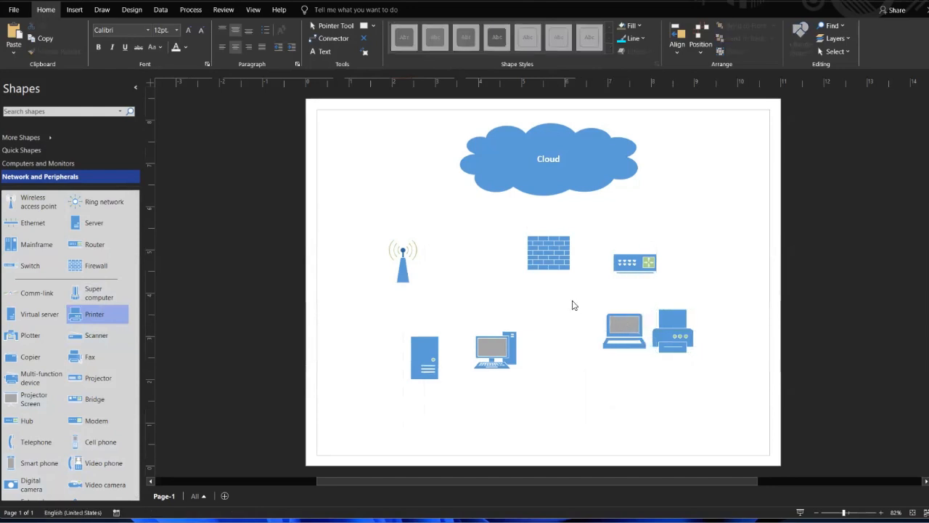
click(673, 331)
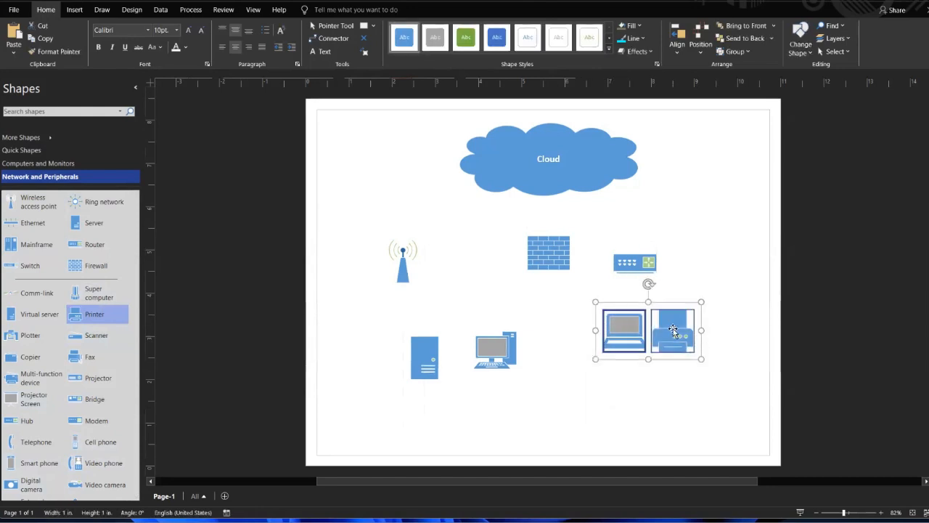
Move the laptop and printer together to the lower right of the page.
drag(649, 330, 696, 385)
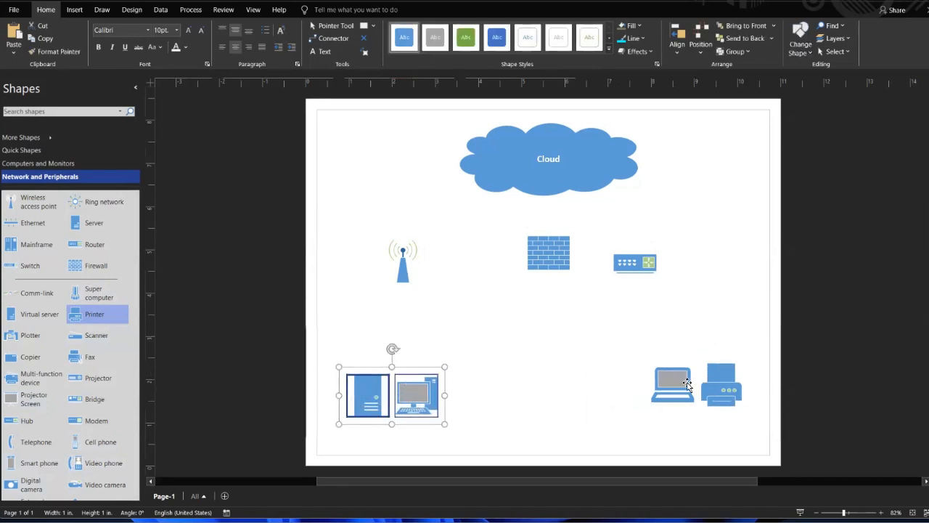
mouse_move(386, 398)
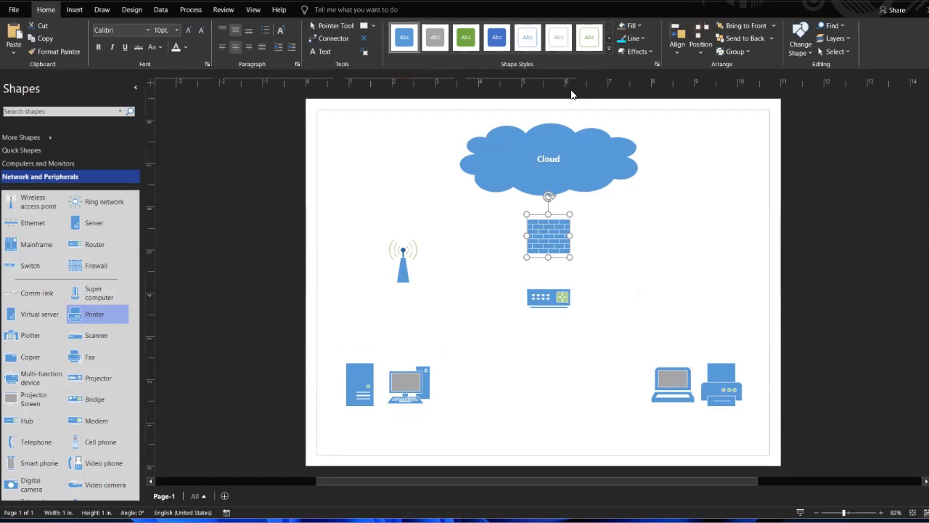
mouse_move(131, 10)
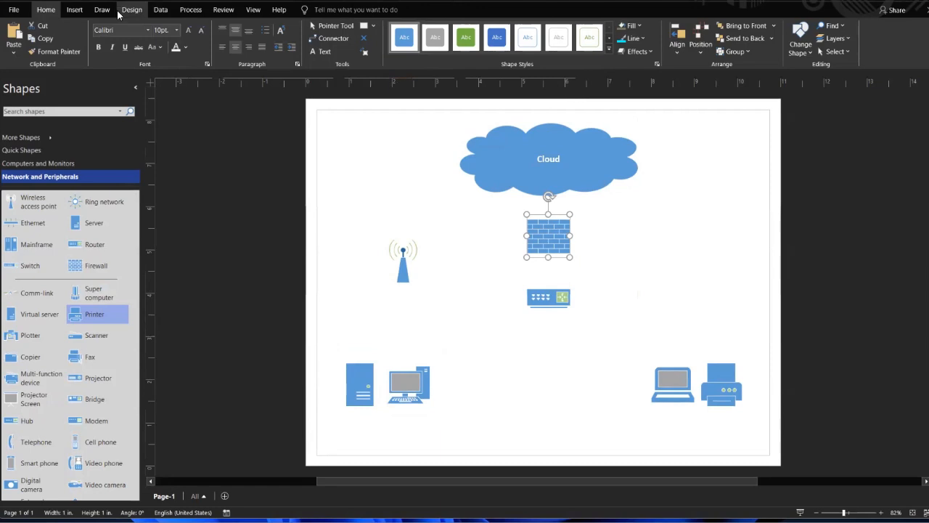
Try a blue Design theme, then apply the dark Bubble theme from the Themes gallery.
click(132, 9)
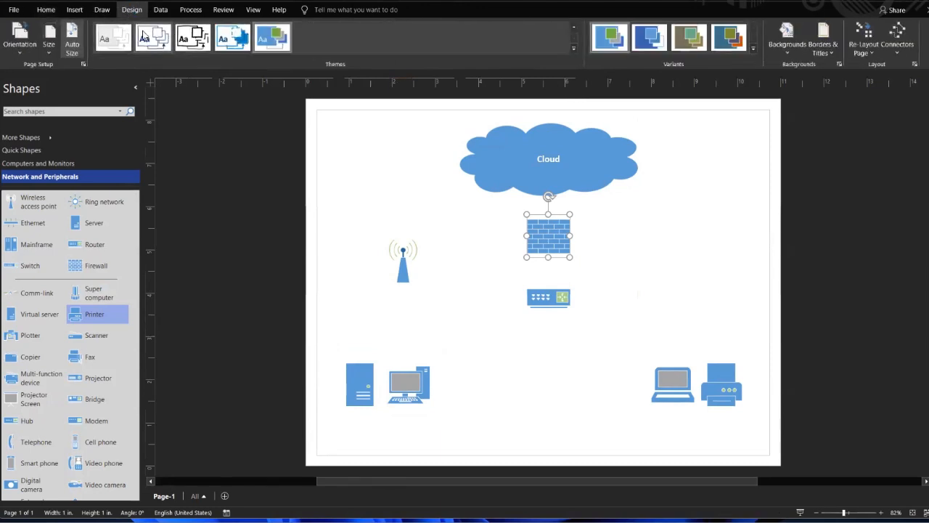
click(193, 38)
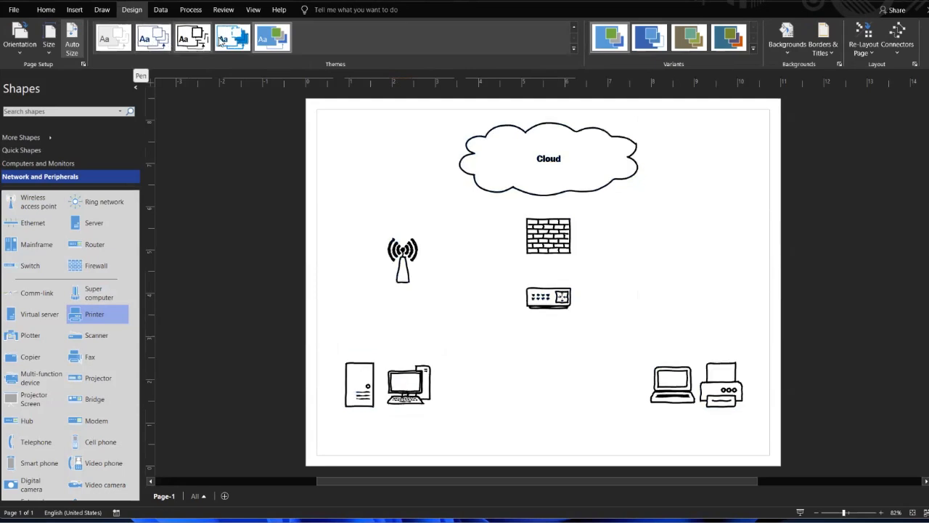
click(272, 38)
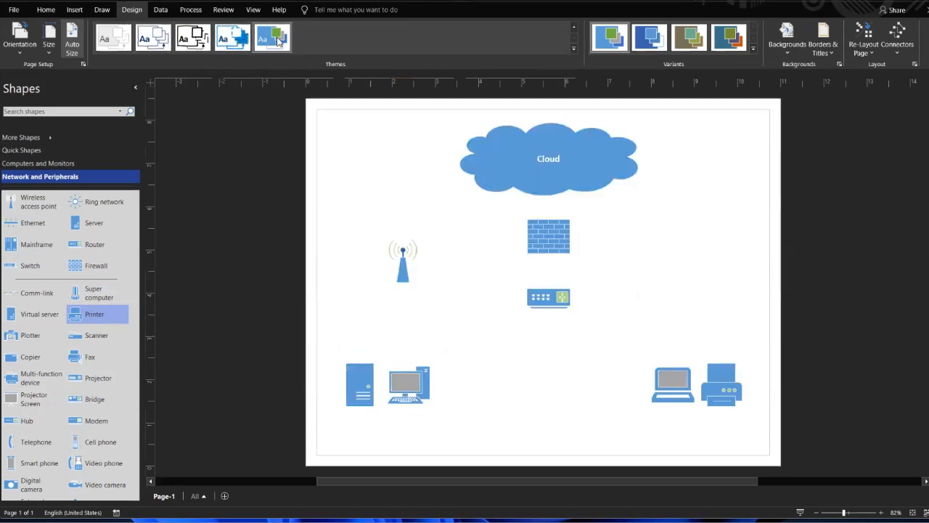
click(548, 236)
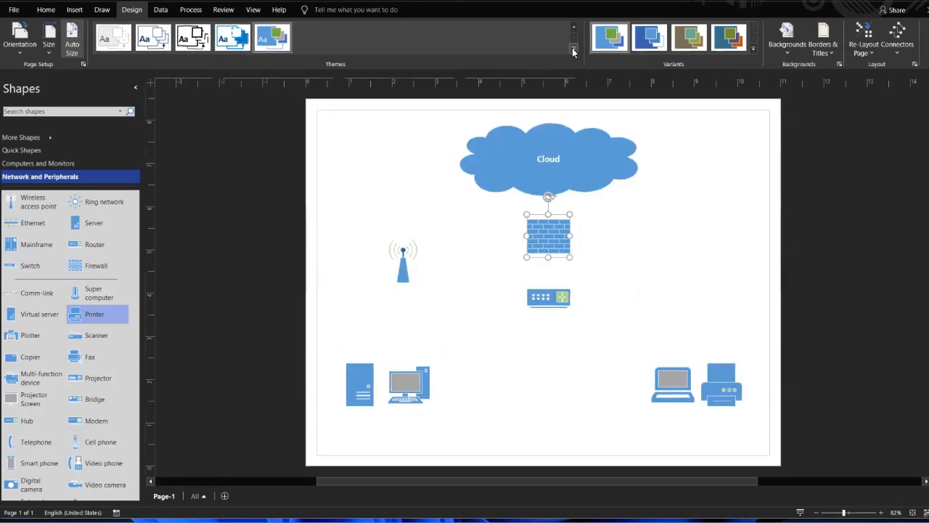
click(573, 50)
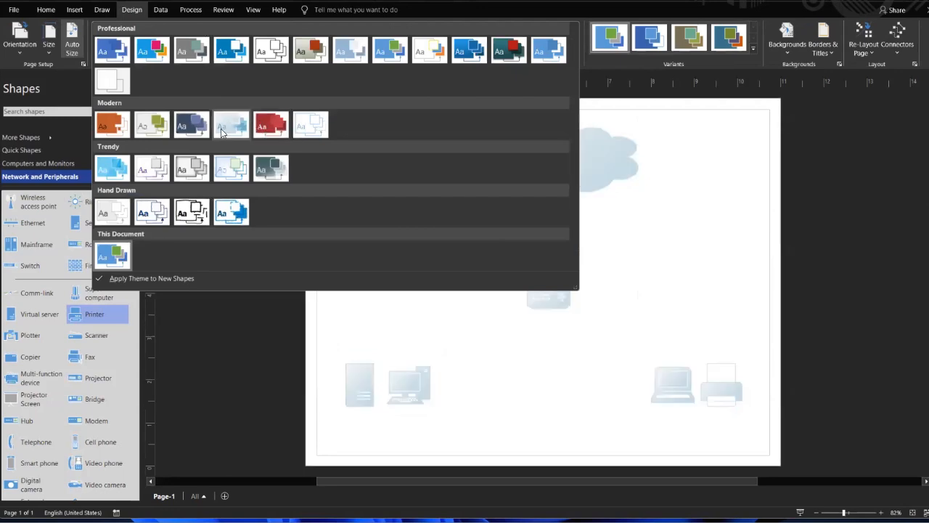
click(192, 123)
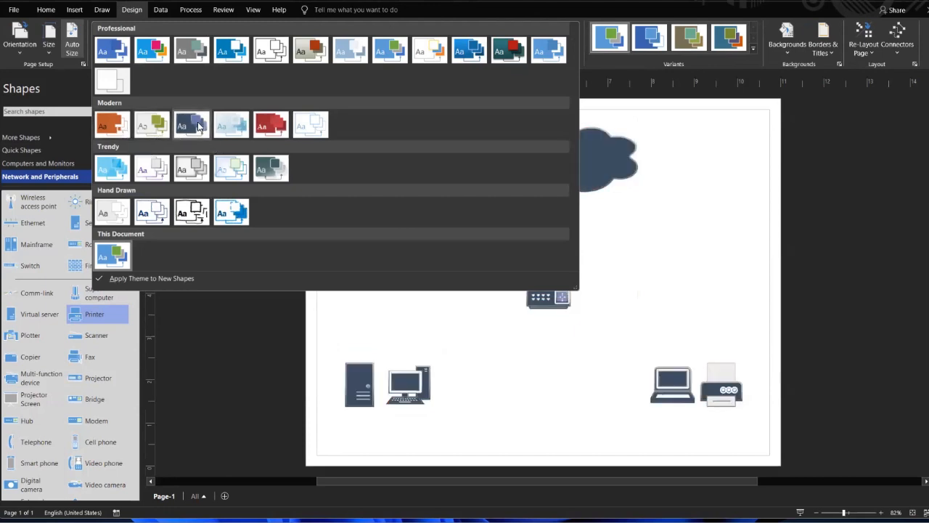
mouse_move(191, 125)
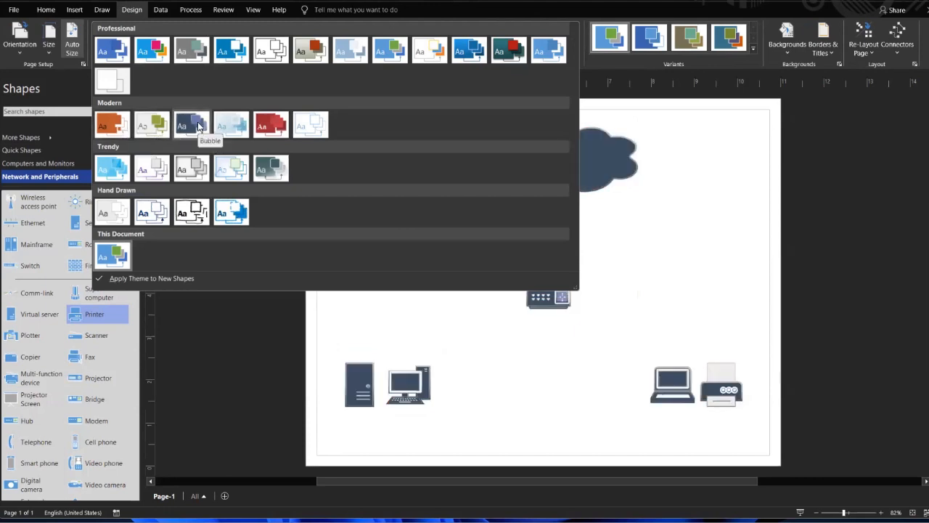
click(192, 125)
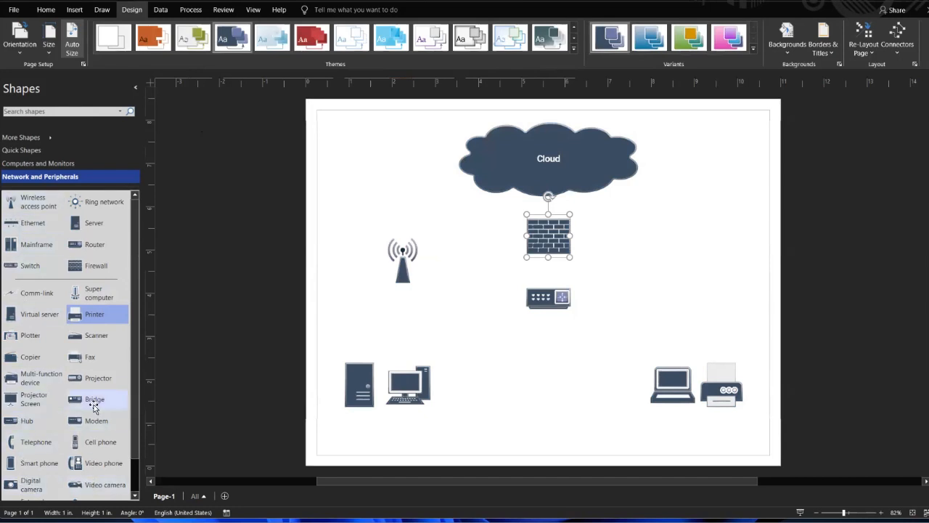
mouse_move(91, 361)
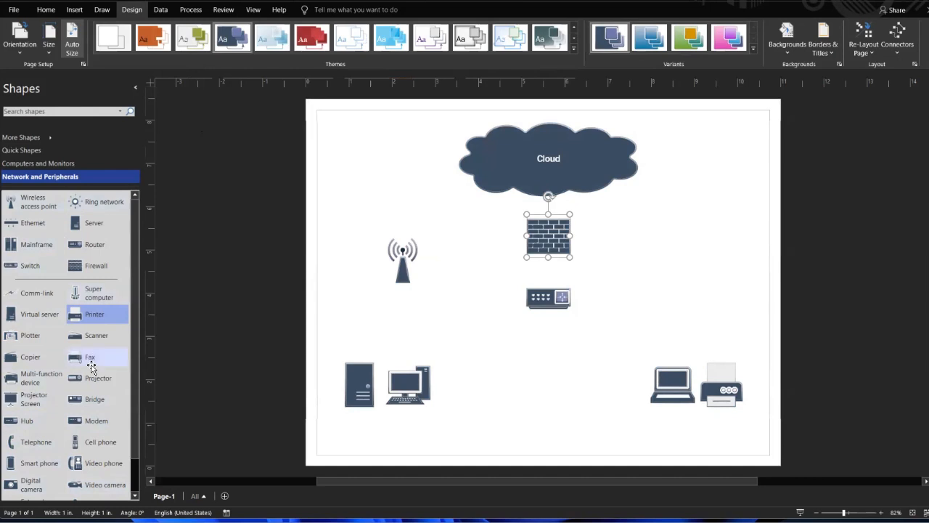
mouse_move(91, 367)
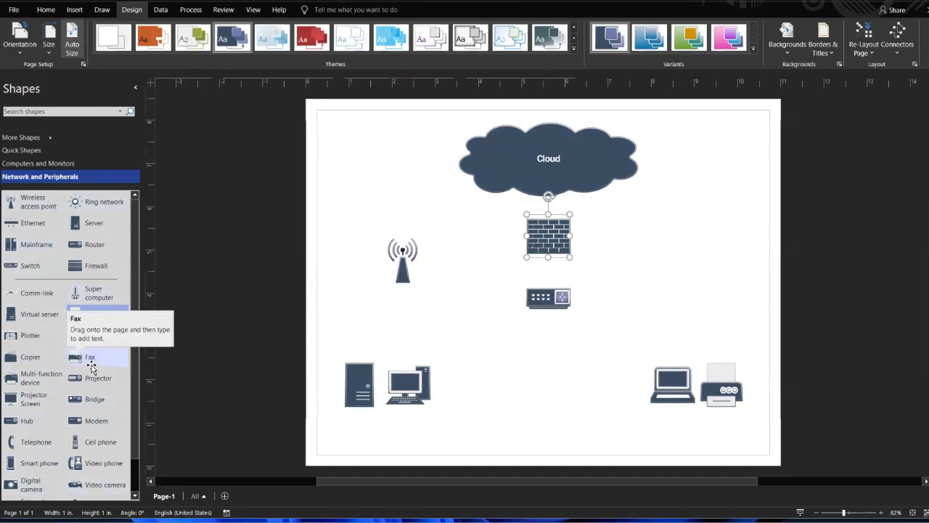
Reposition the cloud at the top centre and change its text to 'Internet'.
click(46, 11)
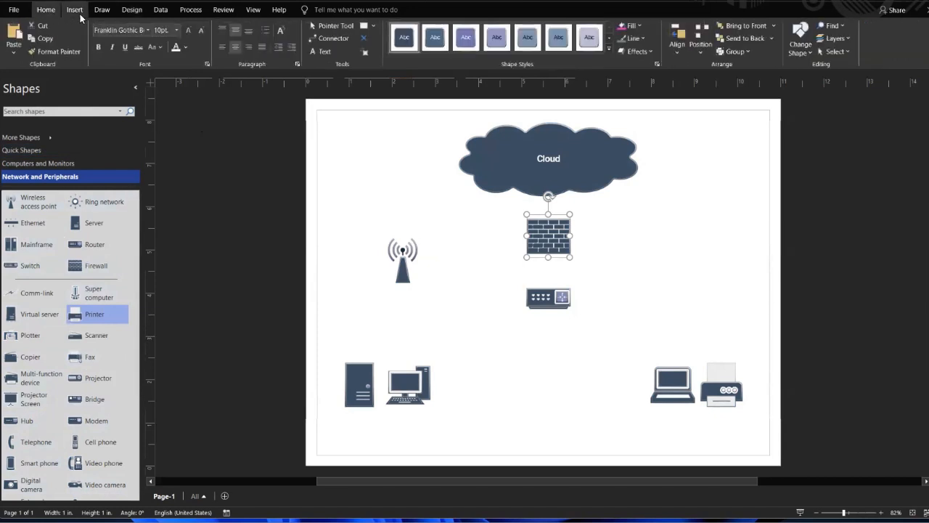
mouse_move(366, 275)
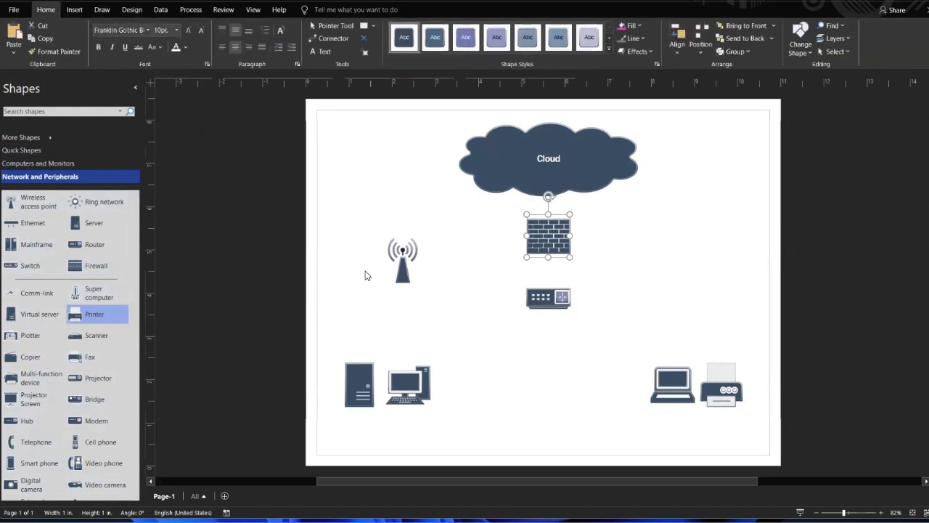
mouse_move(346, 27)
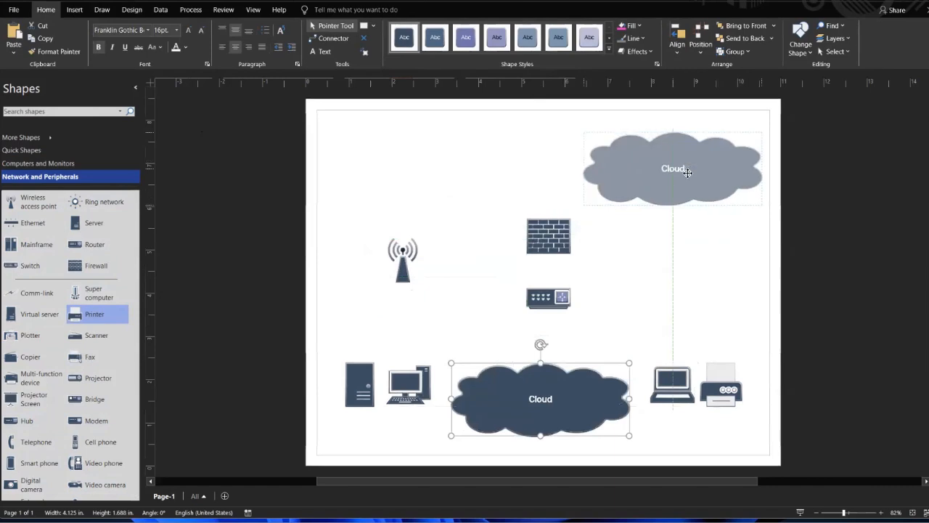
drag(540, 399, 443, 158)
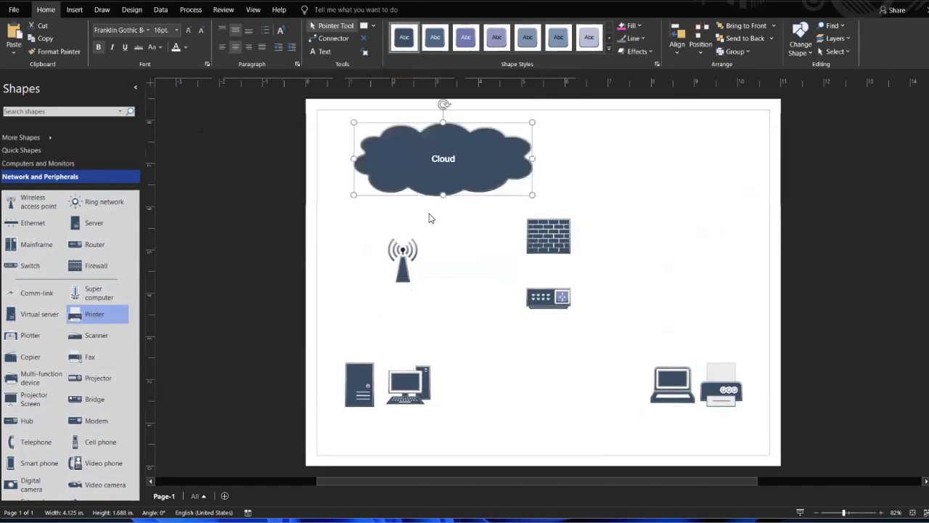
drag(443, 158, 549, 145)
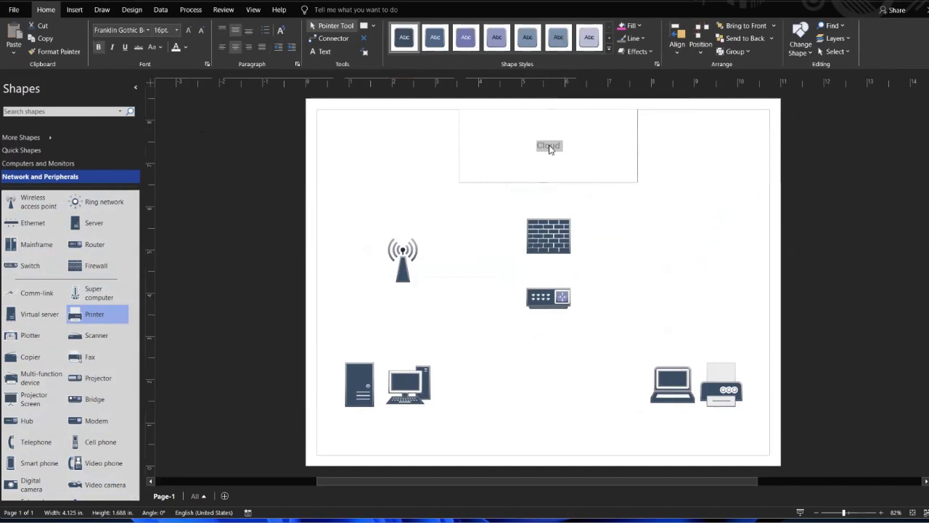
text(Internet)
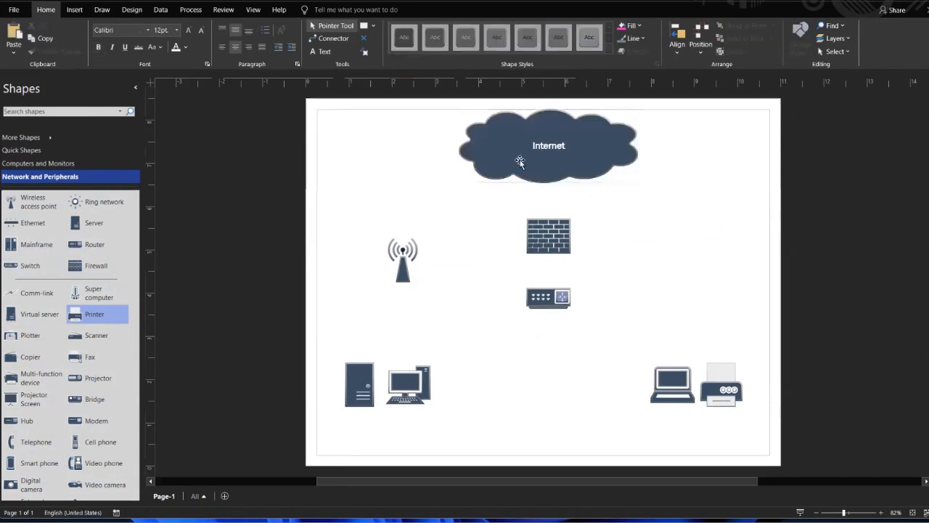
mouse_move(531, 160)
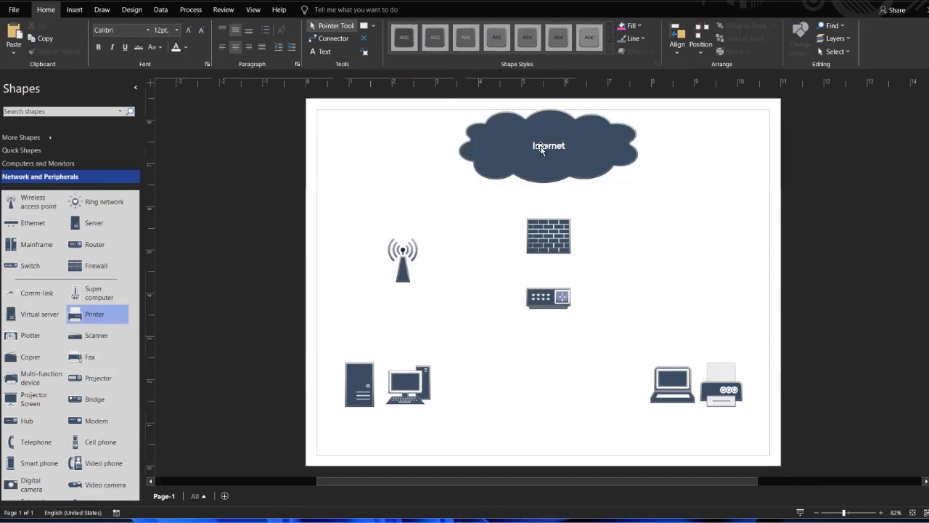
mouse_move(496, 165)
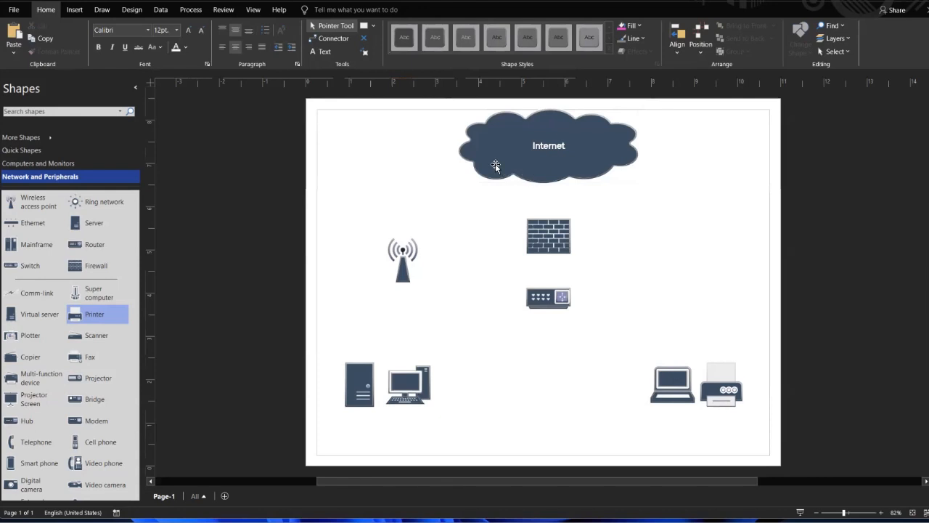
Add a Company label above the computers, fixing its spelling from the suggestions.
click(548, 235)
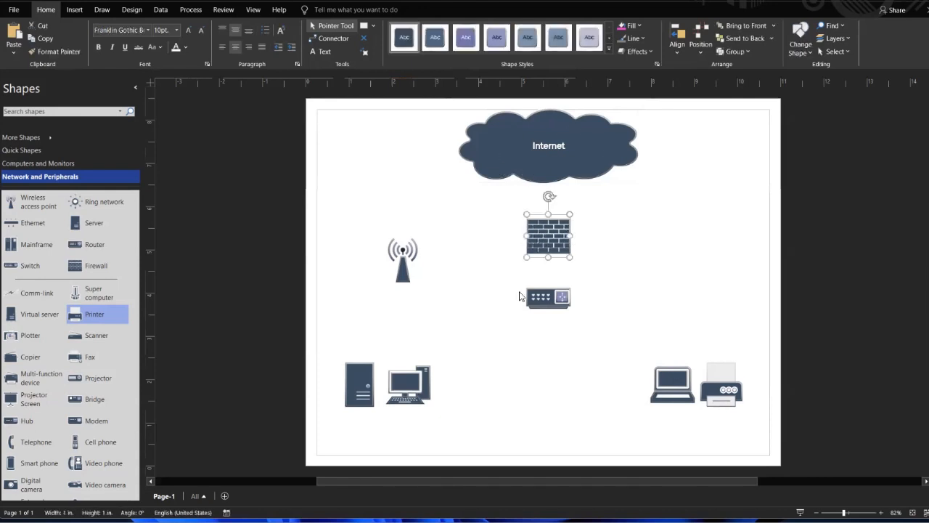
drag(547, 236, 548, 298)
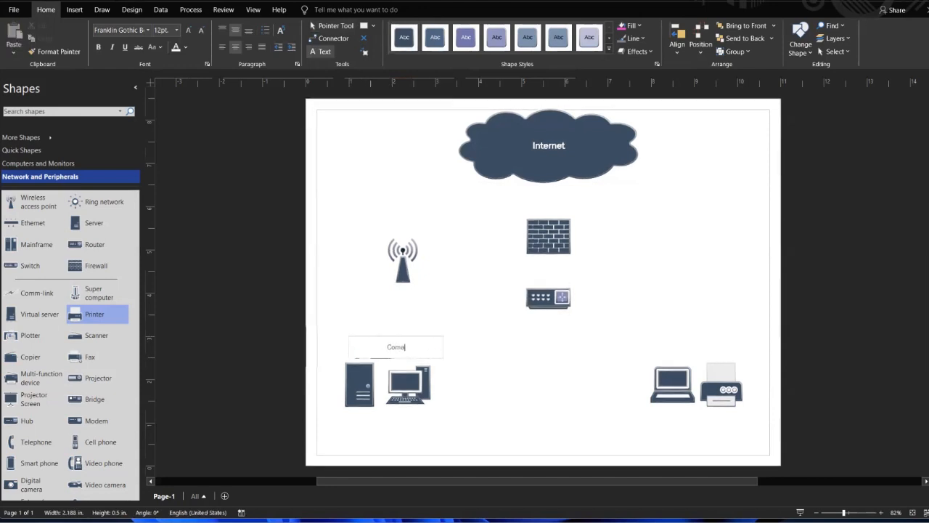
text(Company Z)
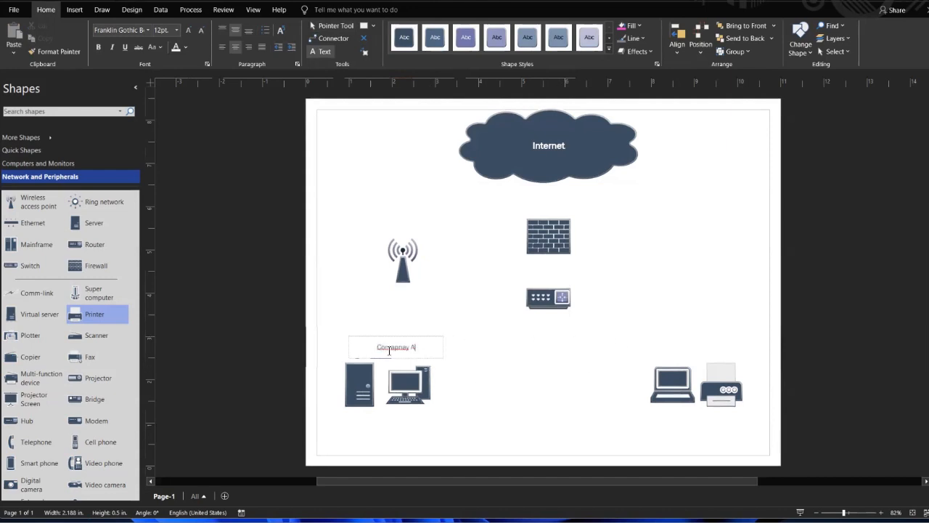
right_click(395, 348)
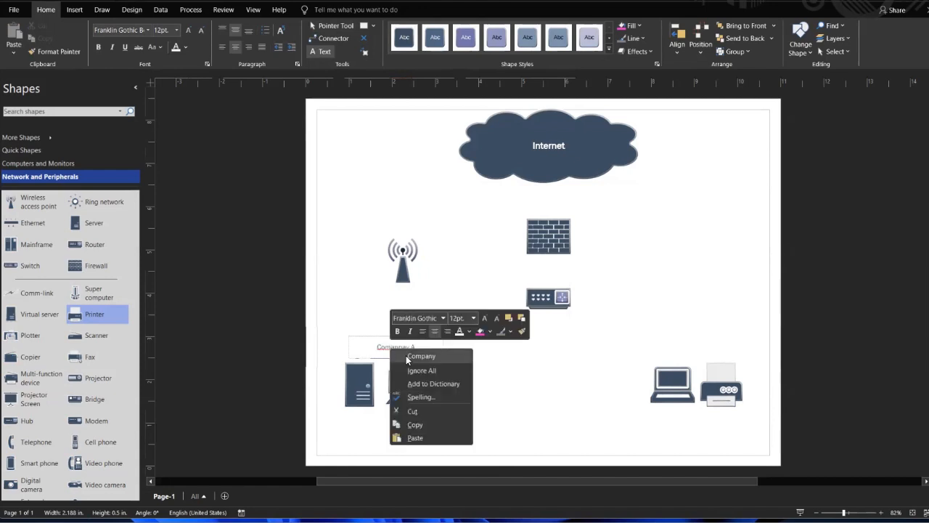
click(655, 339)
text(Company B)
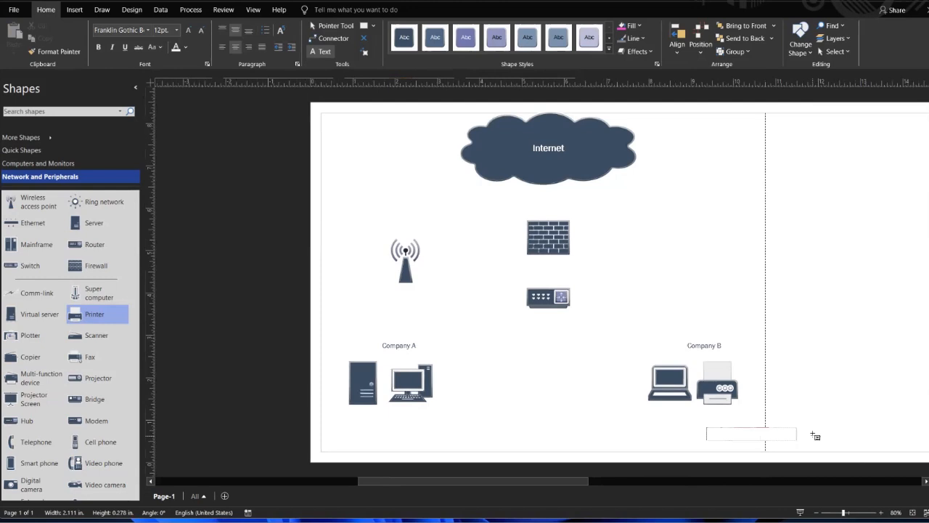
mouse_move(418, 271)
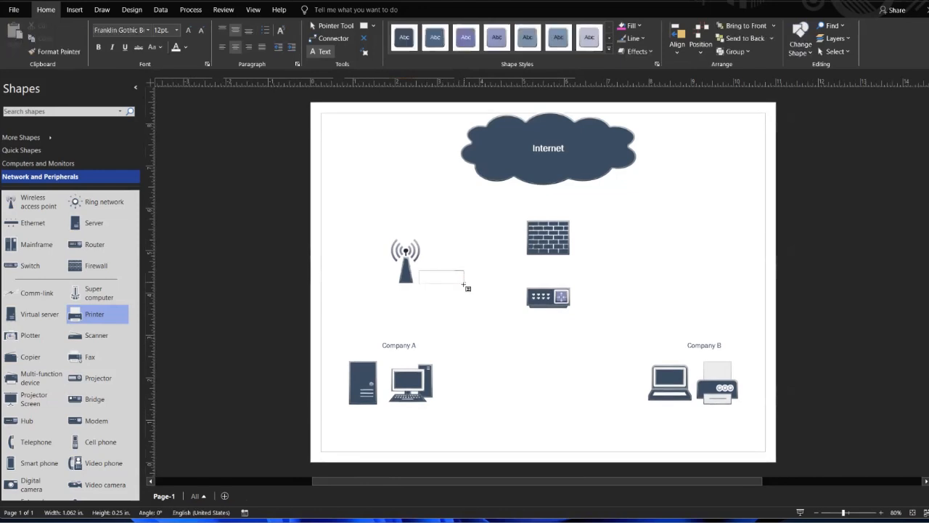
Add the Guest WiFi, Edge Router and ISP 1 text labels.
text(Guest WiFI)
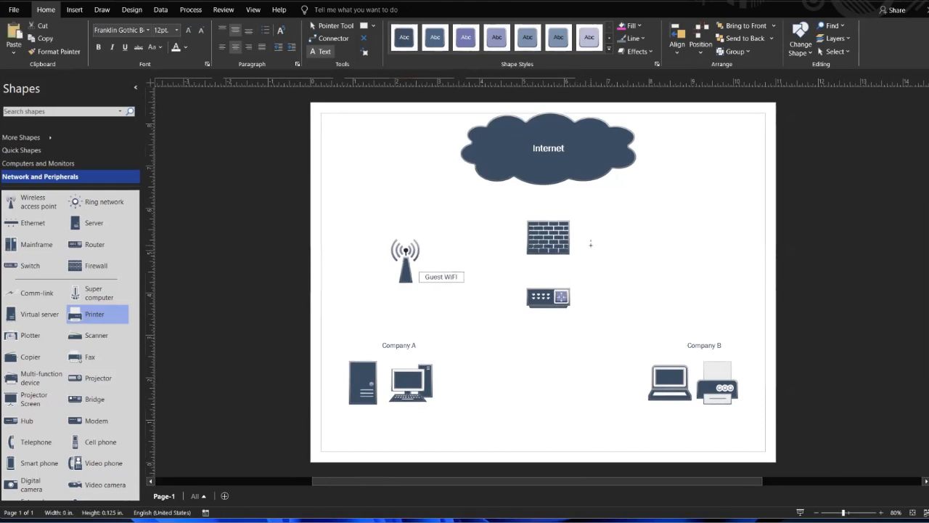
drag(591, 236, 675, 259)
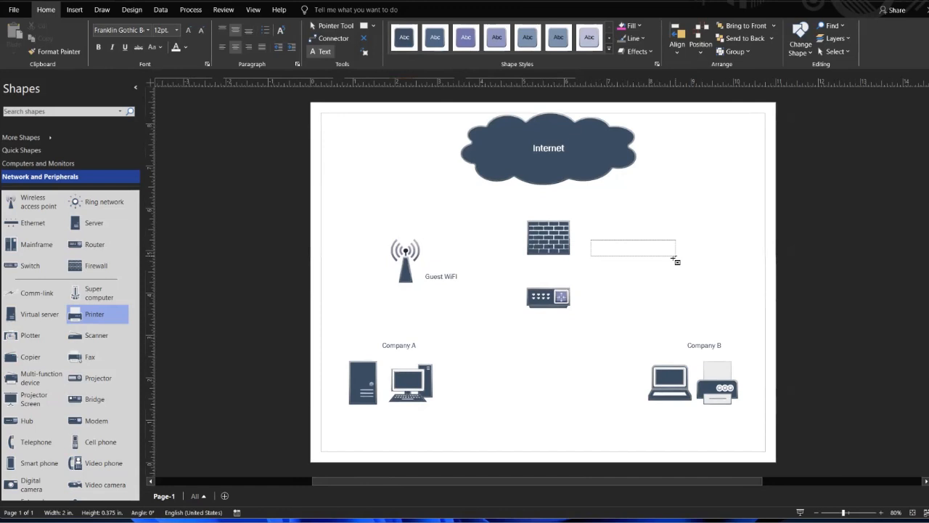
text(Edge Router)
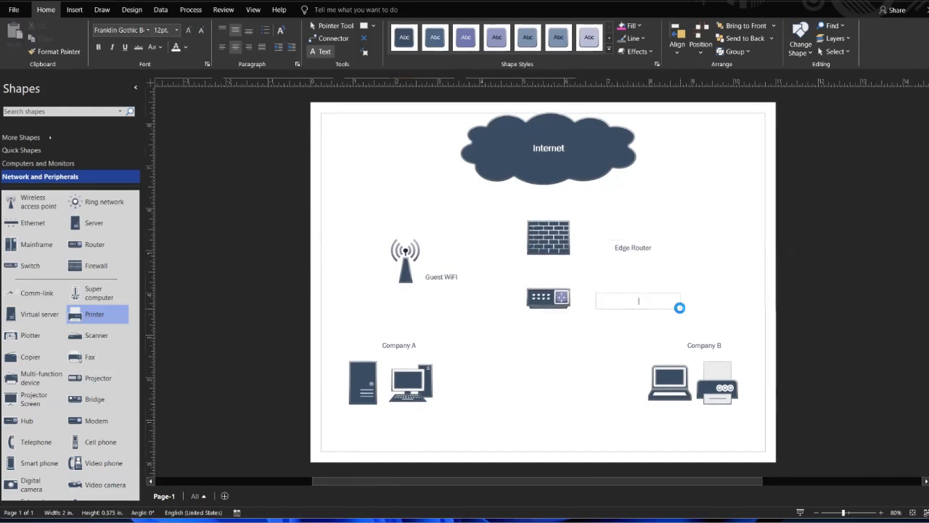
text(ISP 1)
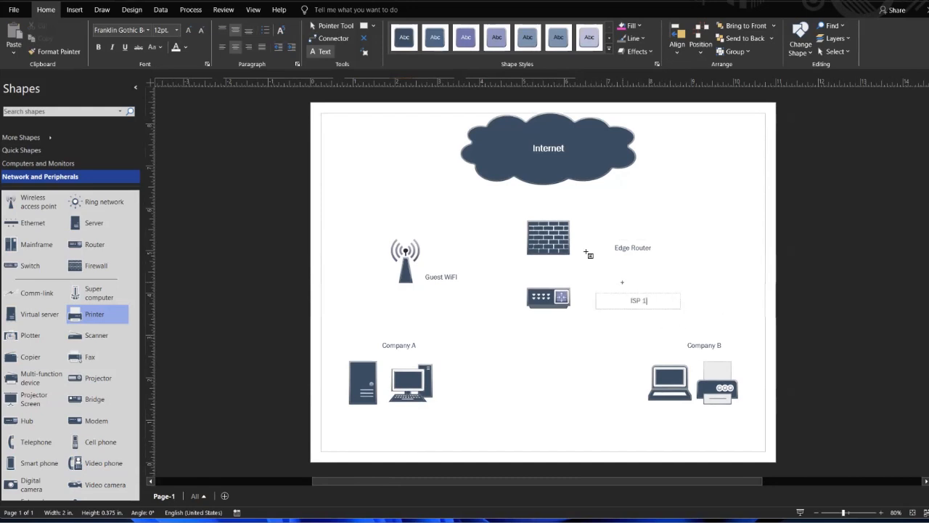
mouse_move(731, 361)
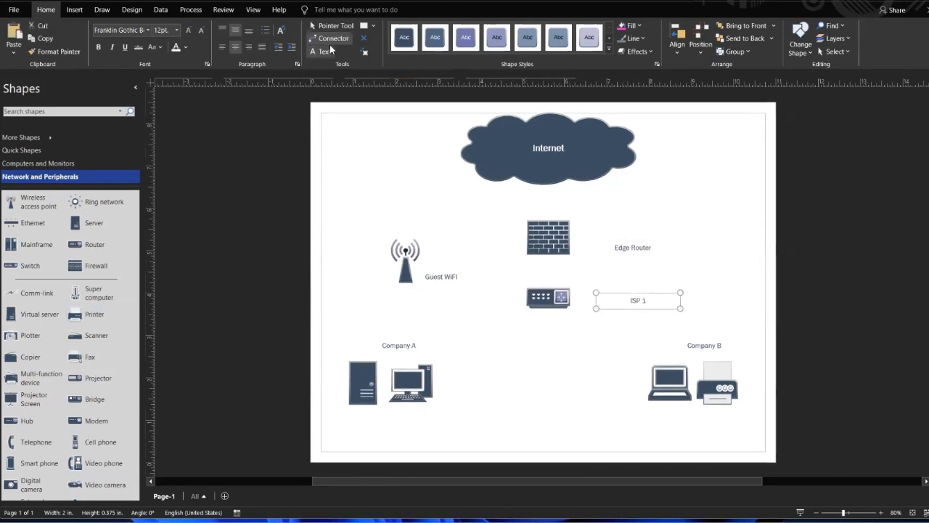
Draw connectors Internet to firewall, firewall to router, and firewall to the Guest WiFi antenna.
click(549, 148)
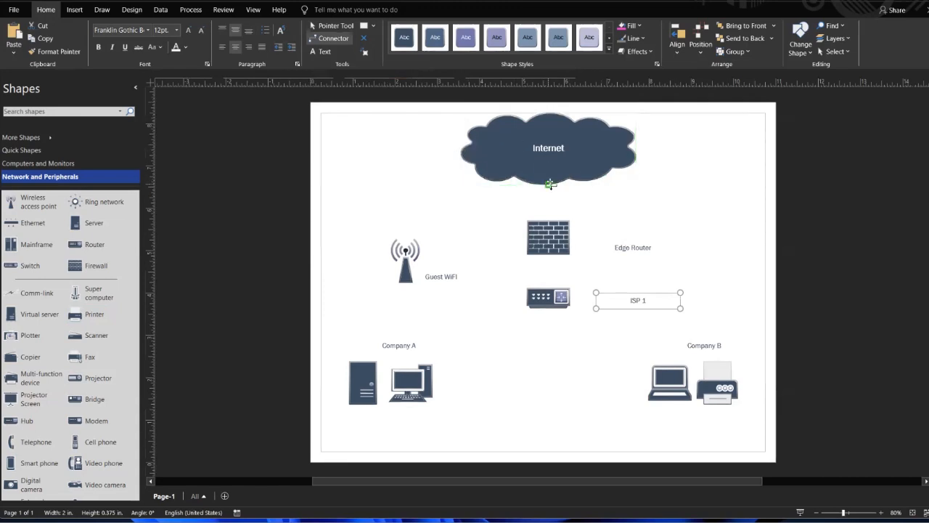
mouse_move(460, 151)
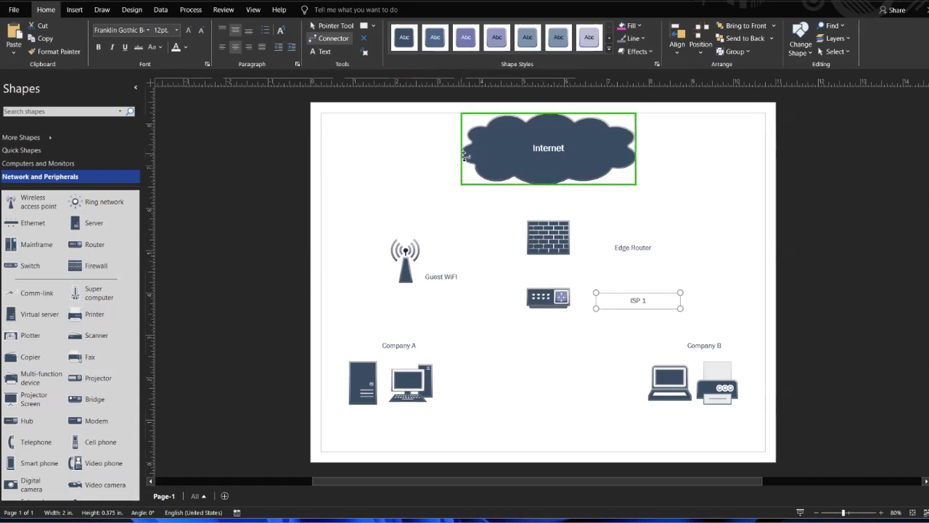
mouse_move(460, 156)
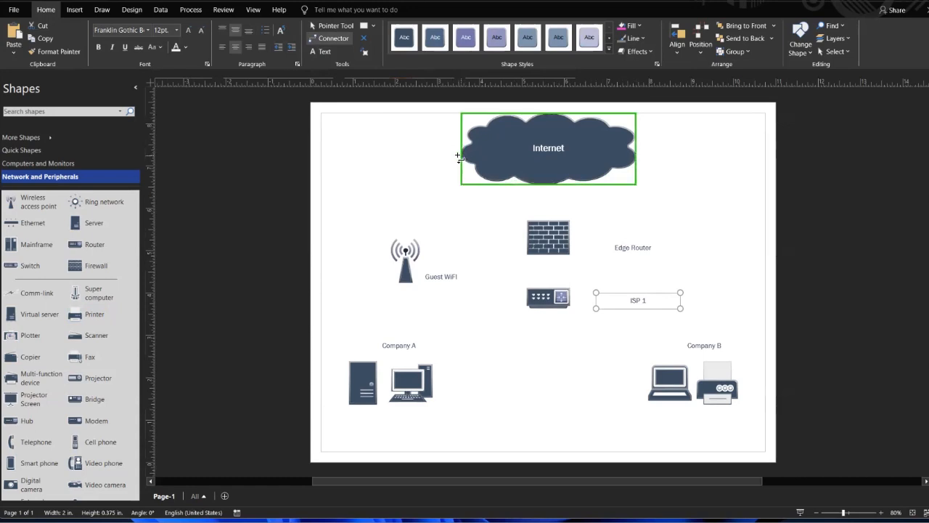
mouse_move(466, 154)
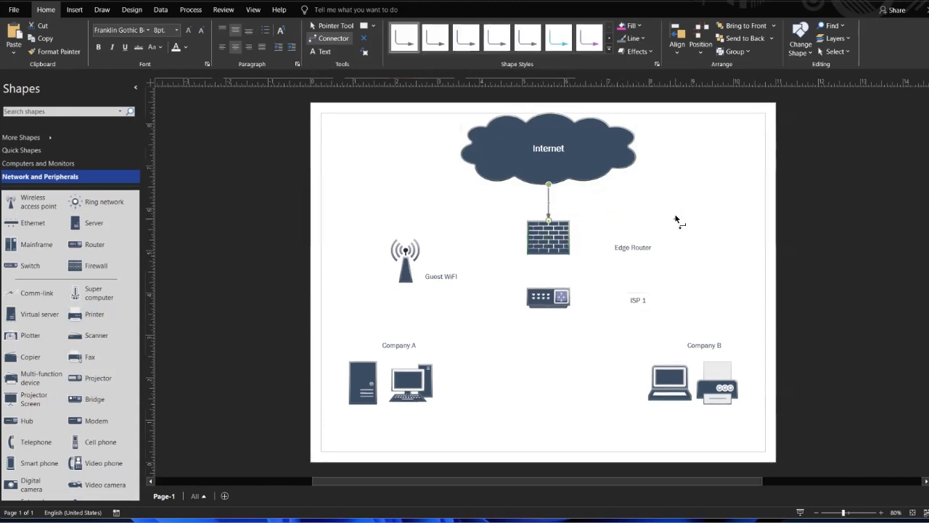
click(548, 235)
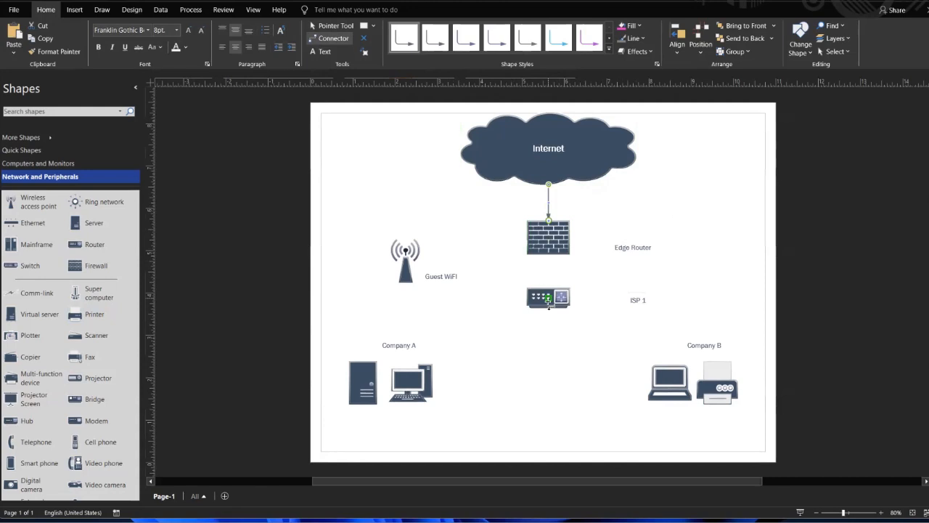
click(549, 299)
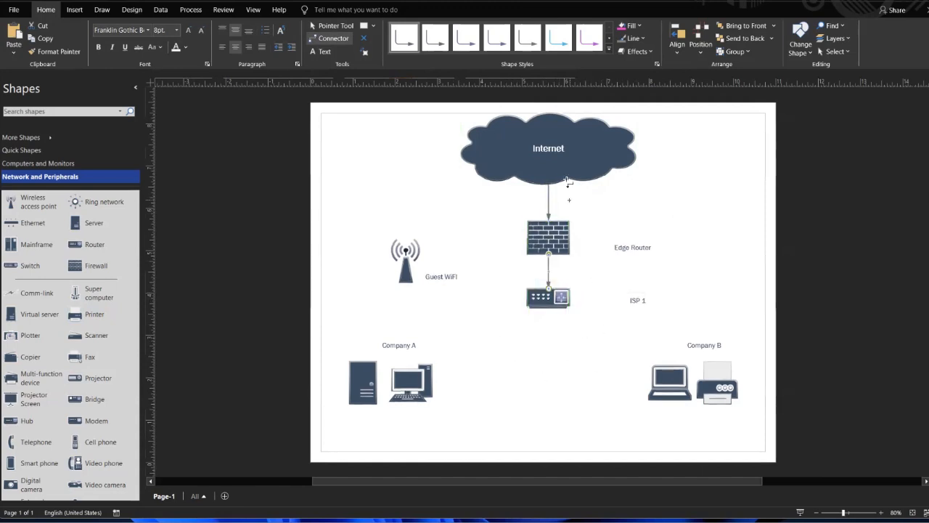
click(548, 145)
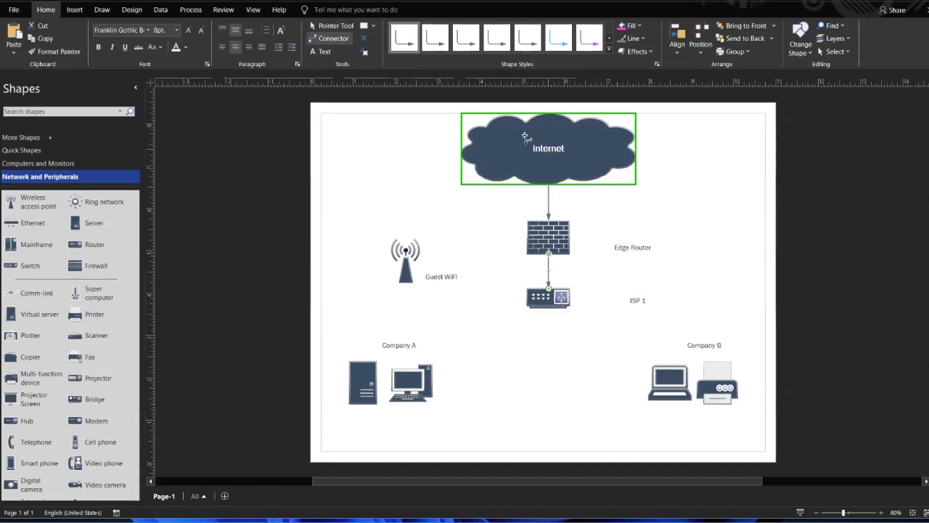
click(548, 237)
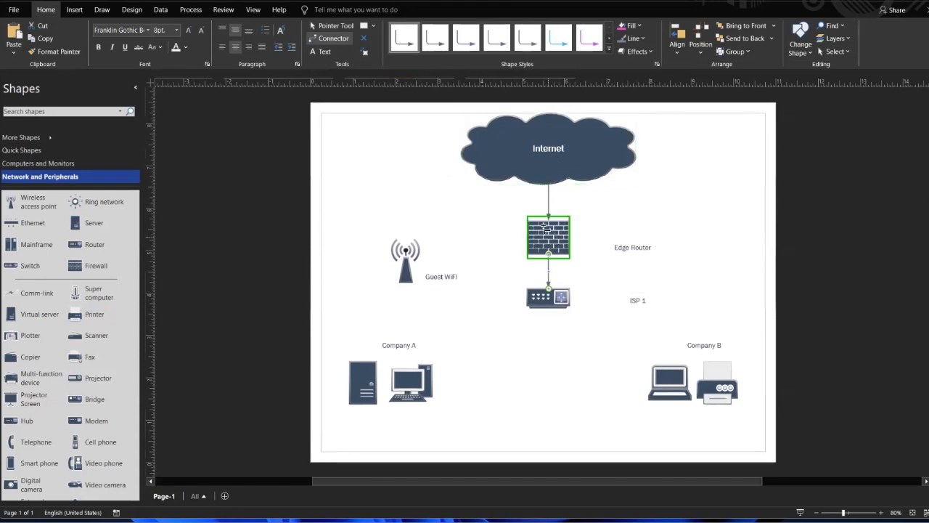
click(548, 298)
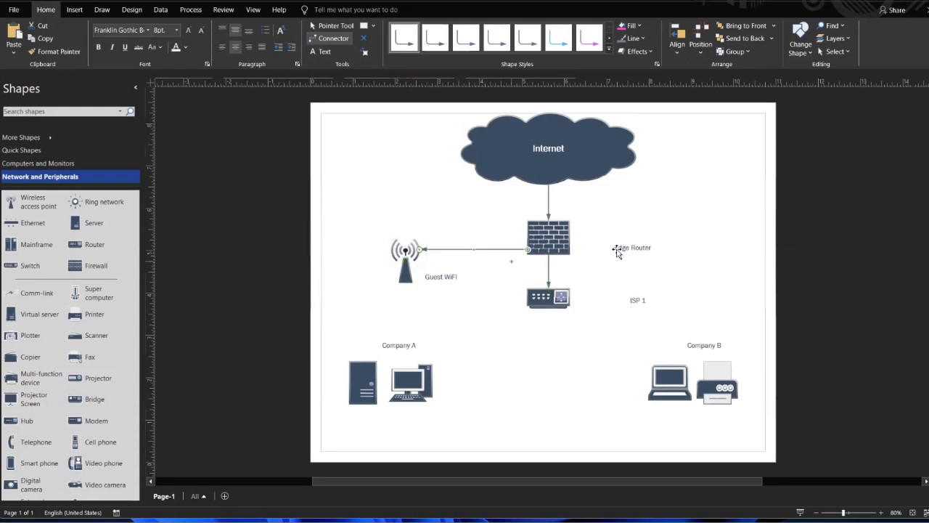
Finish the Guest WiFi link and connect the router to the laptop, printer and Company A server.
click(547, 237)
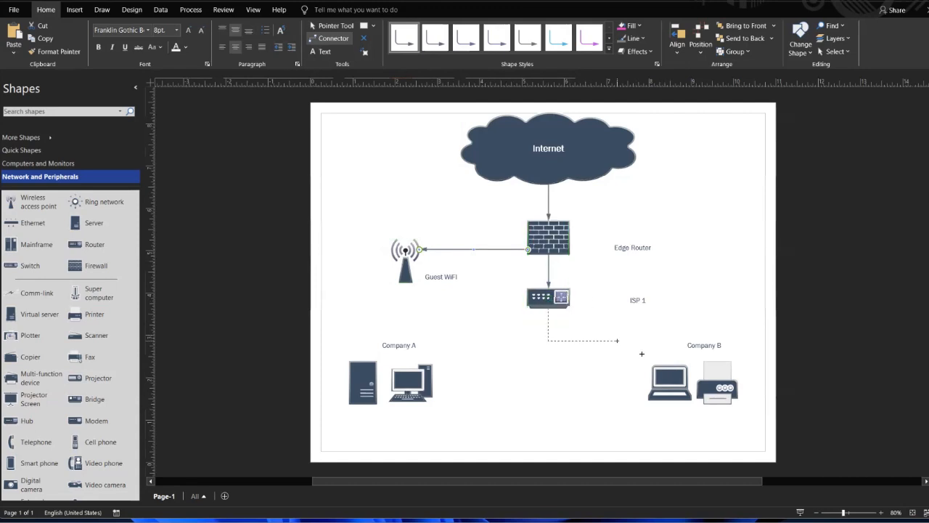
drag(617, 340, 663, 376)
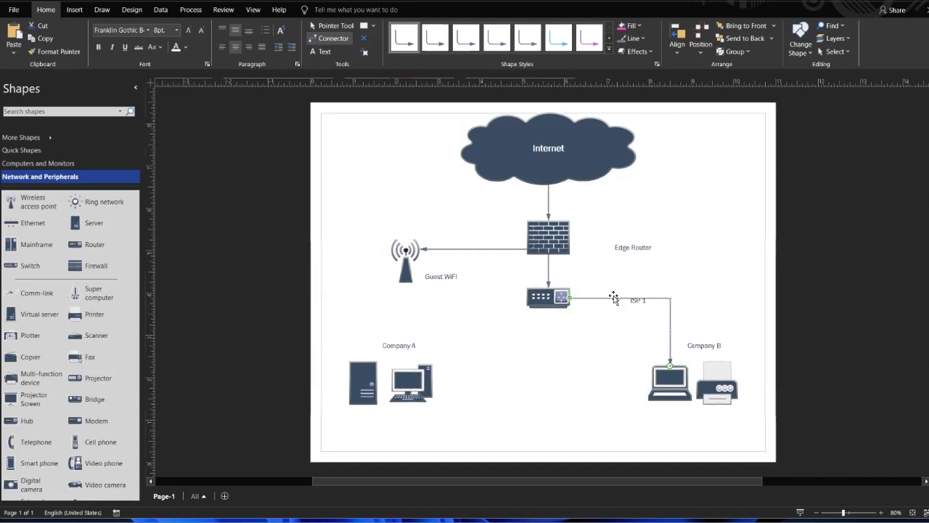
click(547, 298)
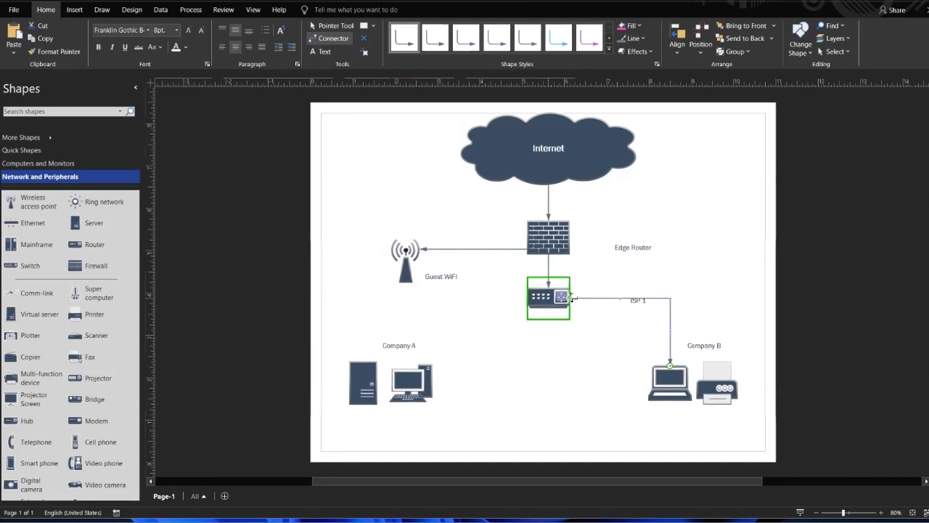
click(717, 384)
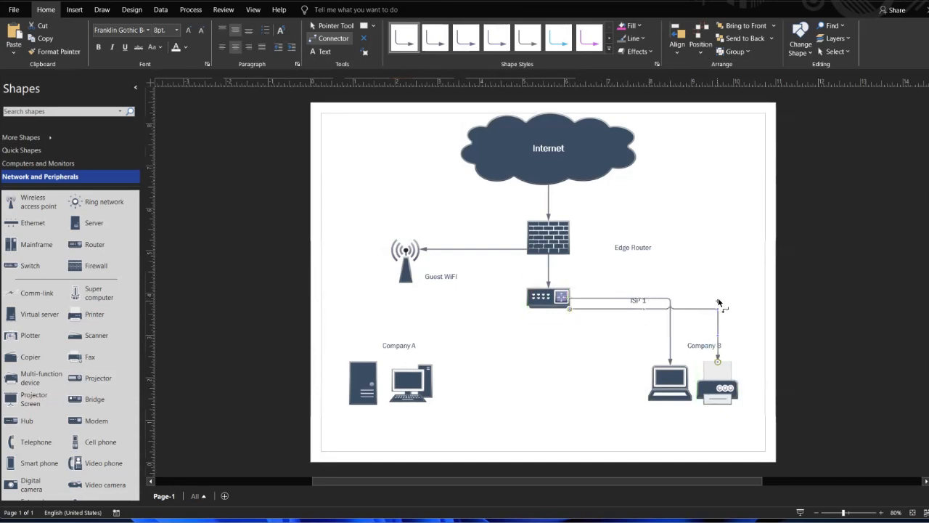
click(720, 386)
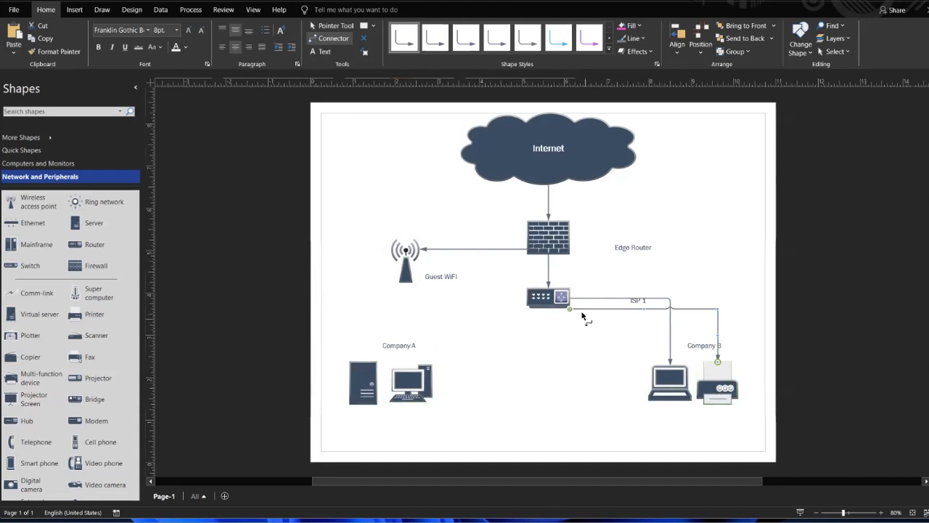
drag(569, 308, 361, 349)
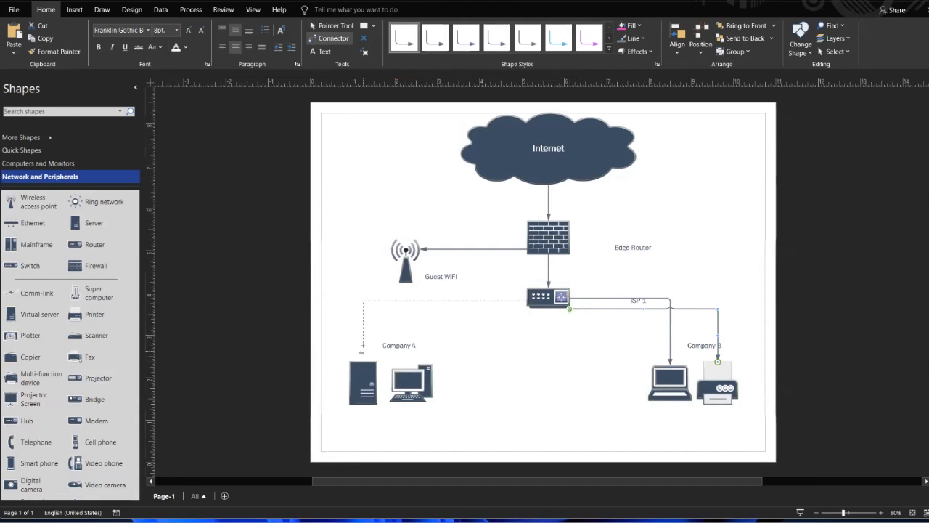
click(362, 384)
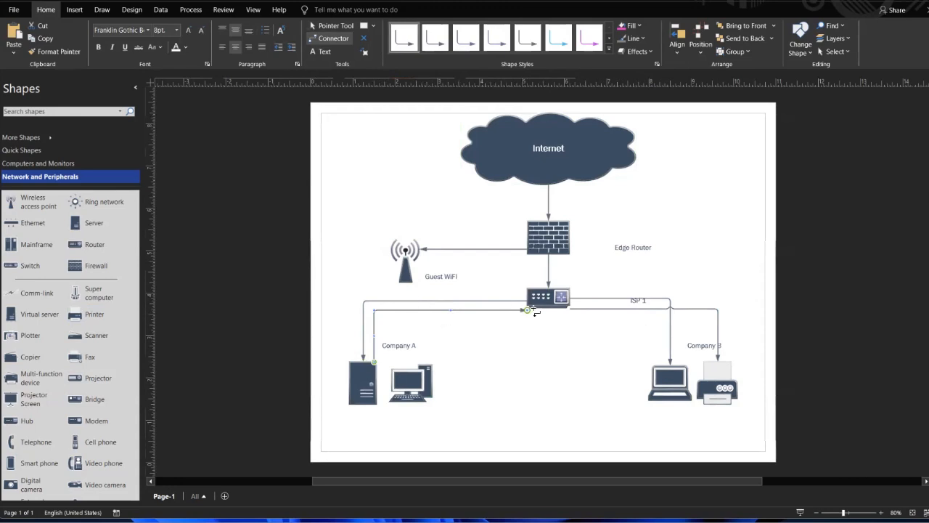
mouse_move(577, 317)
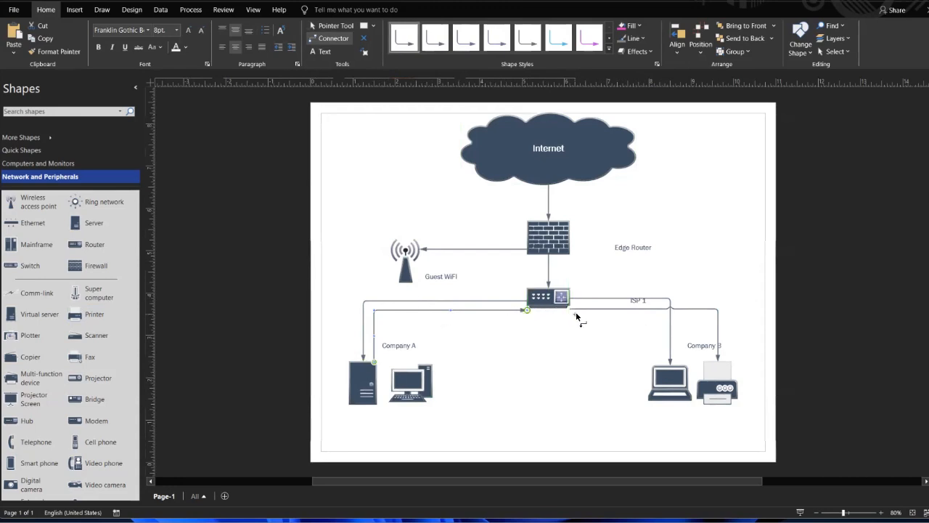
mouse_move(505, 365)
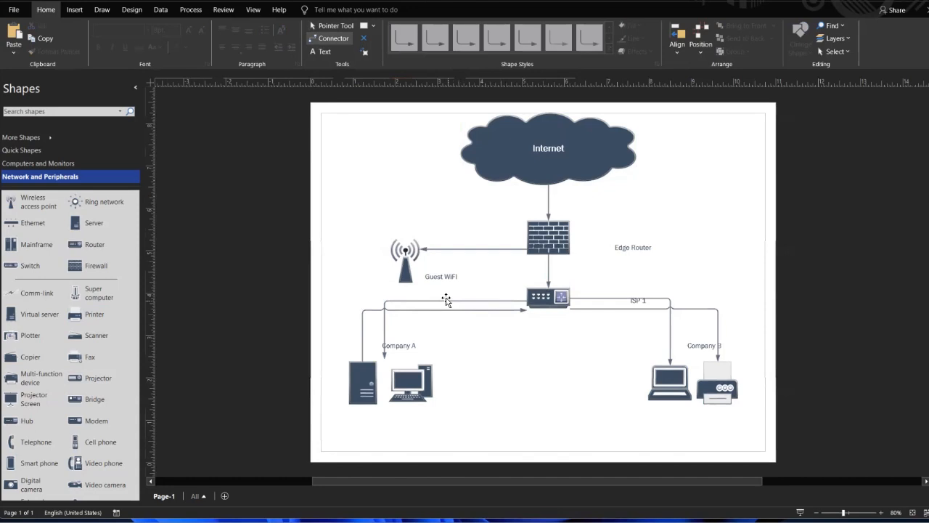
Make one router-to-Company A link a straight connector and reattach the other to the server.
right_click(548, 297)
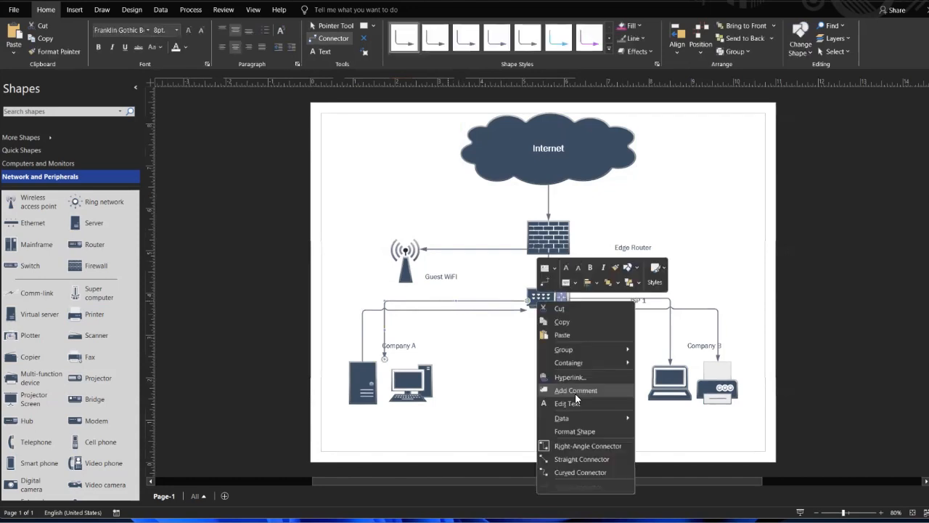
mouse_move(580, 458)
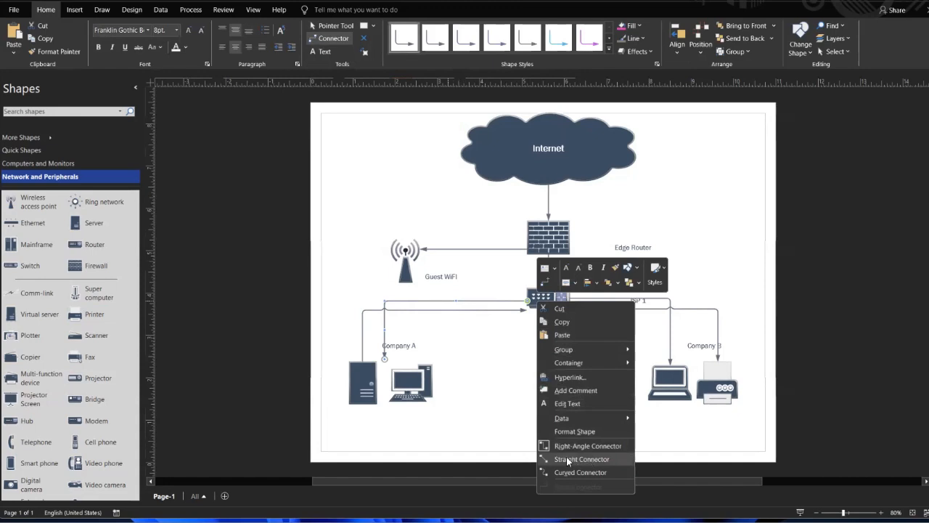
click(580, 459)
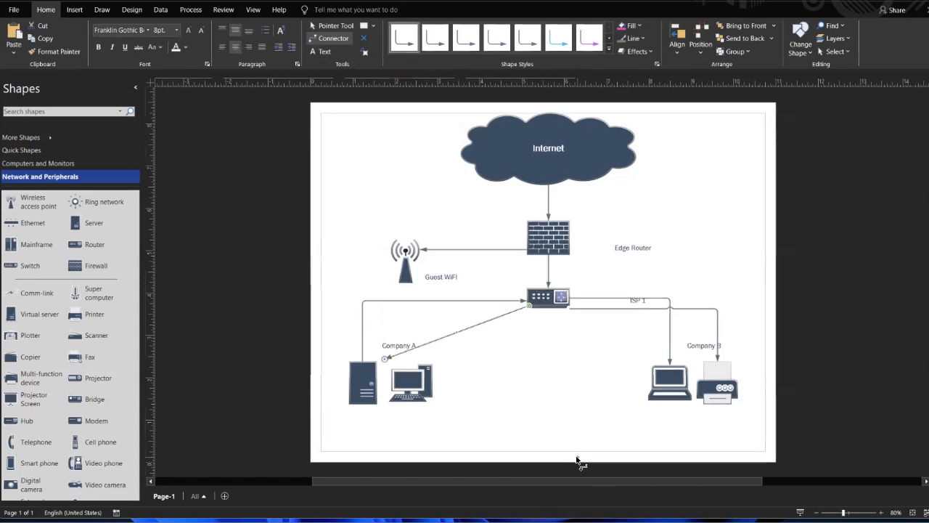
mouse_move(453, 318)
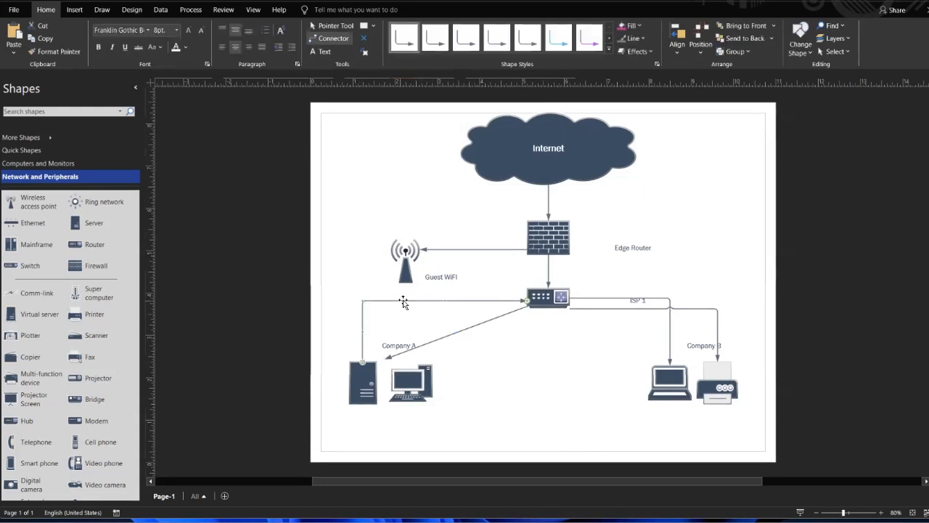
mouse_move(449, 305)
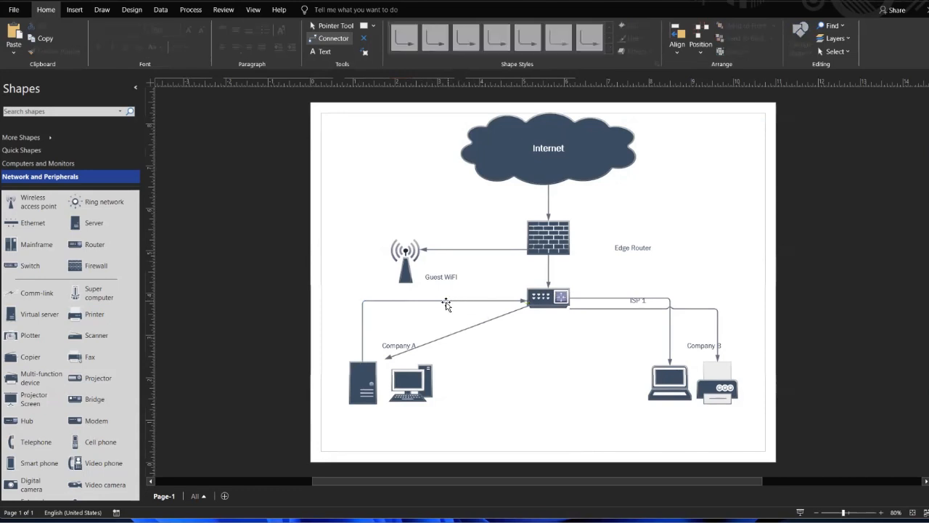
click(443, 303)
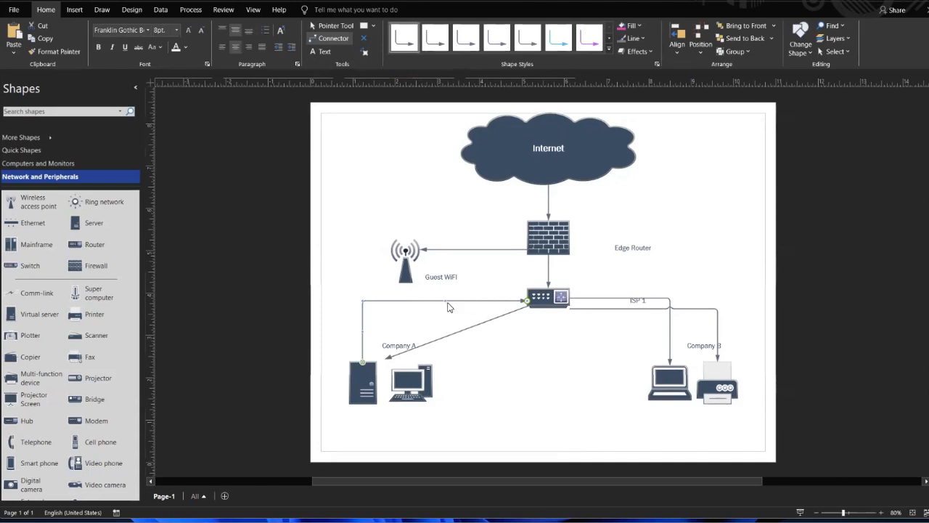
click(449, 301)
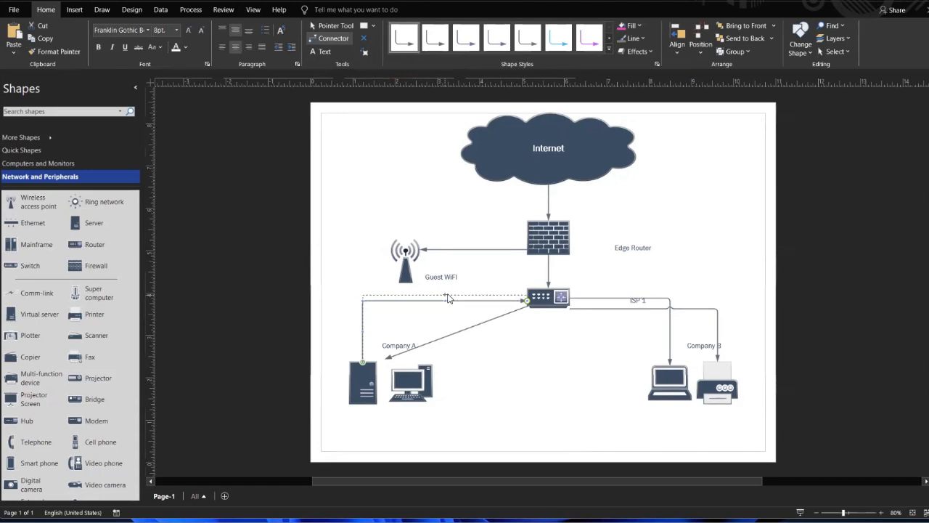
click(554, 360)
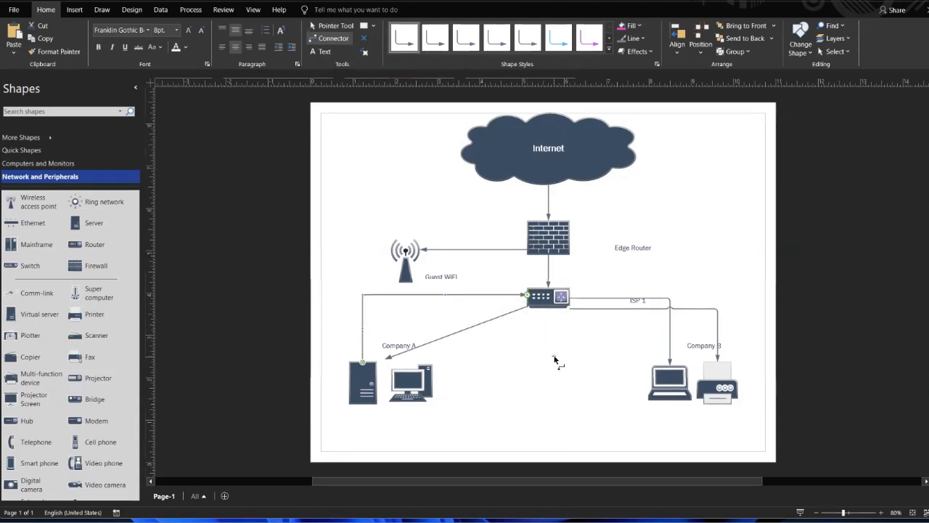
mouse_move(451, 335)
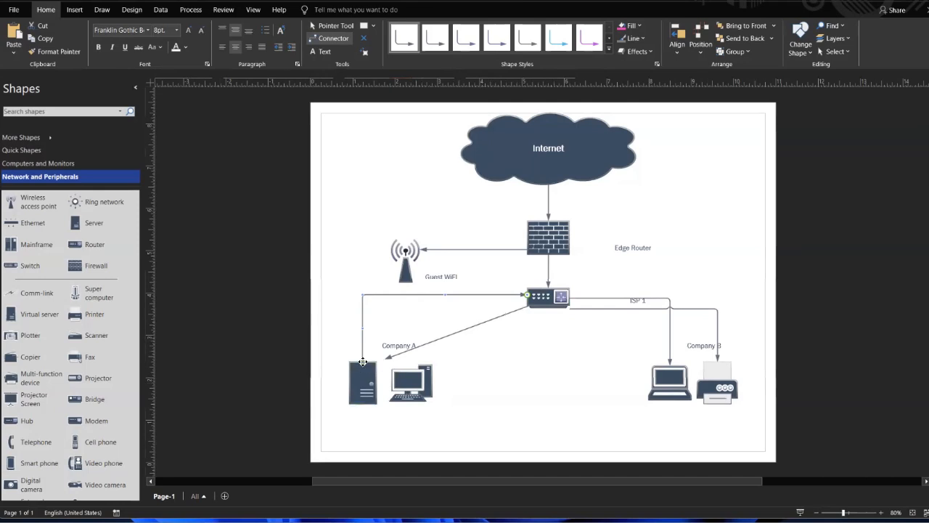
click(547, 296)
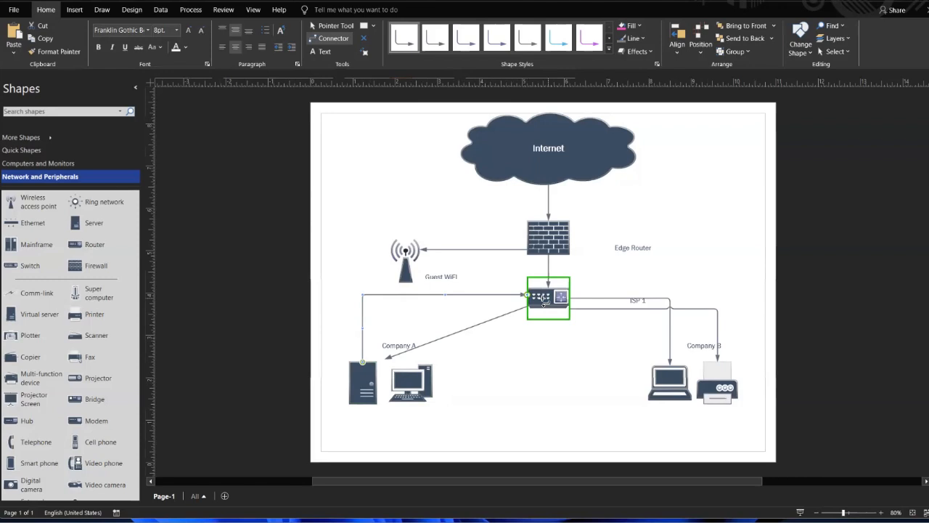
click(411, 382)
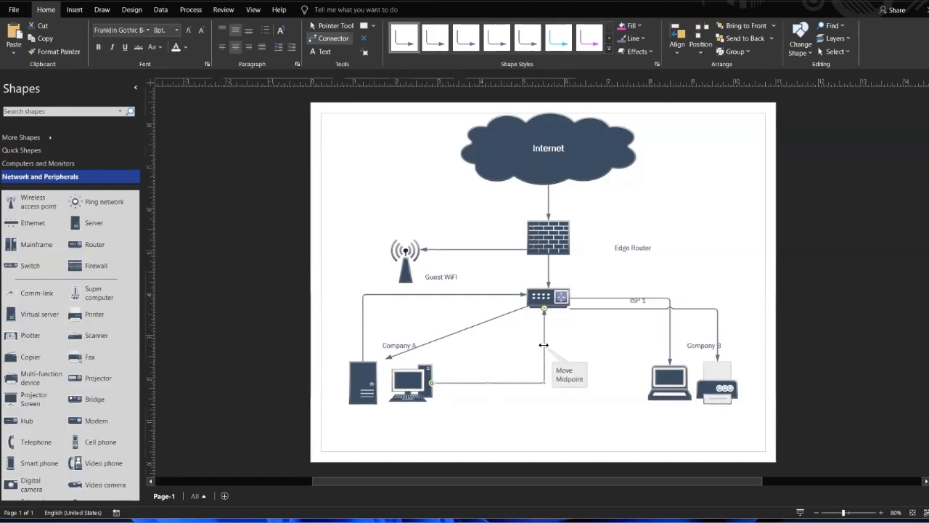
Draw connectors from the router to the Company A tower and monitor, then clear the selection.
click(546, 298)
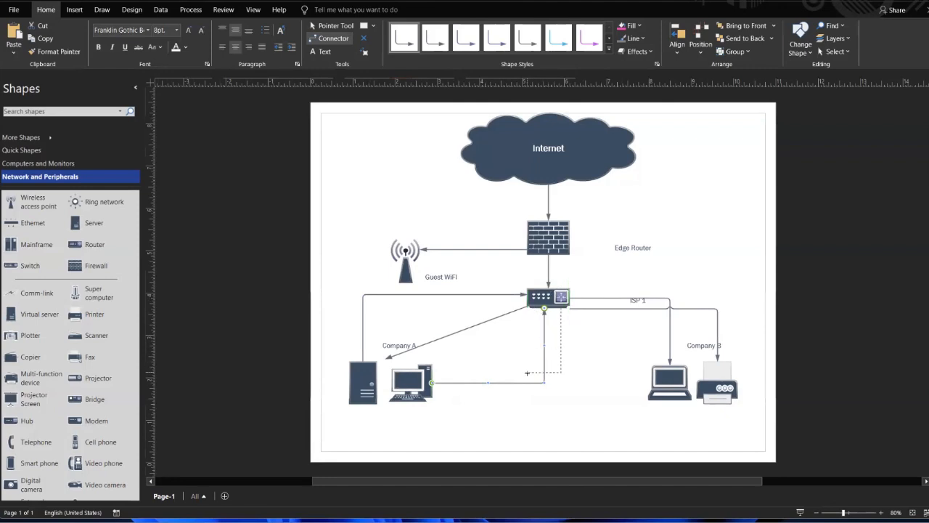
click(412, 384)
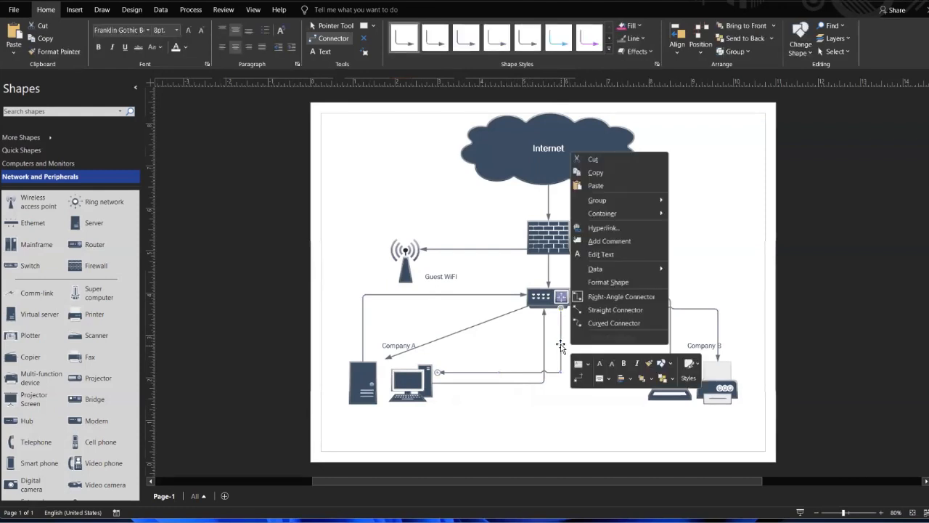
mouse_move(626, 315)
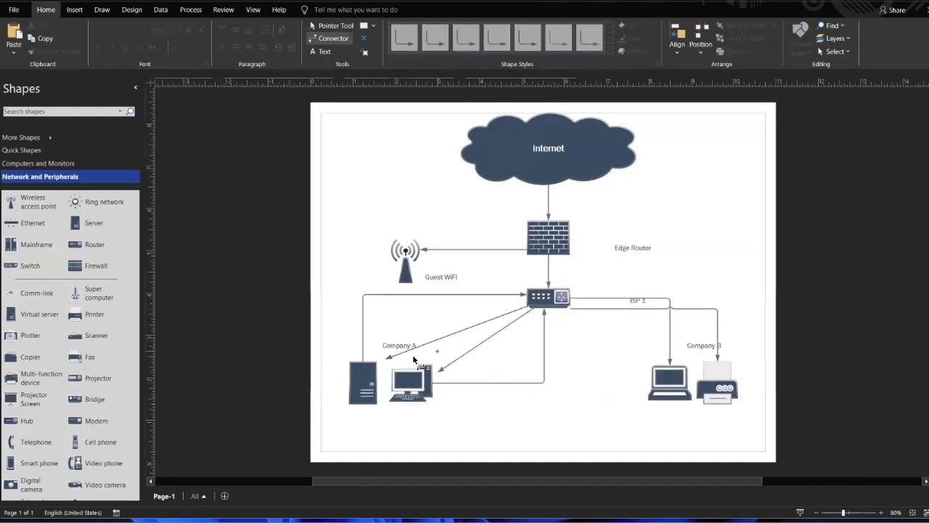
click(410, 384)
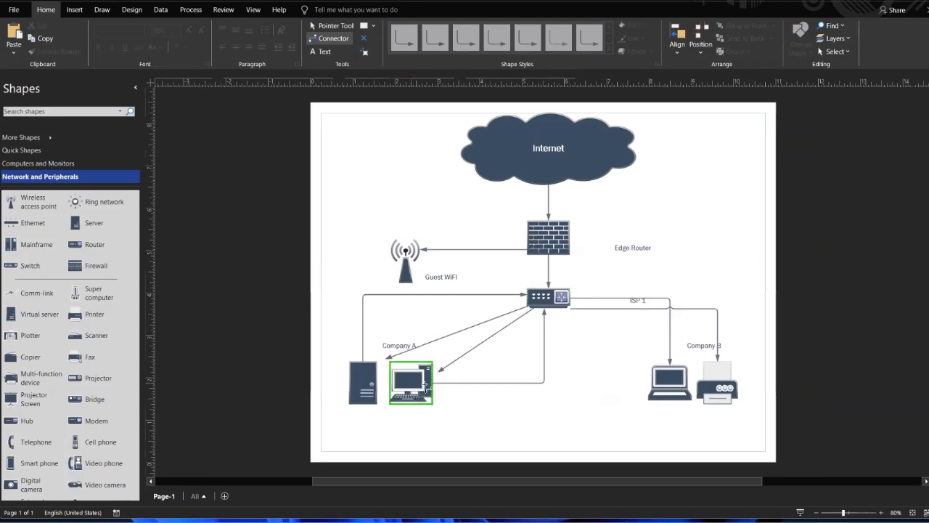
click(547, 333)
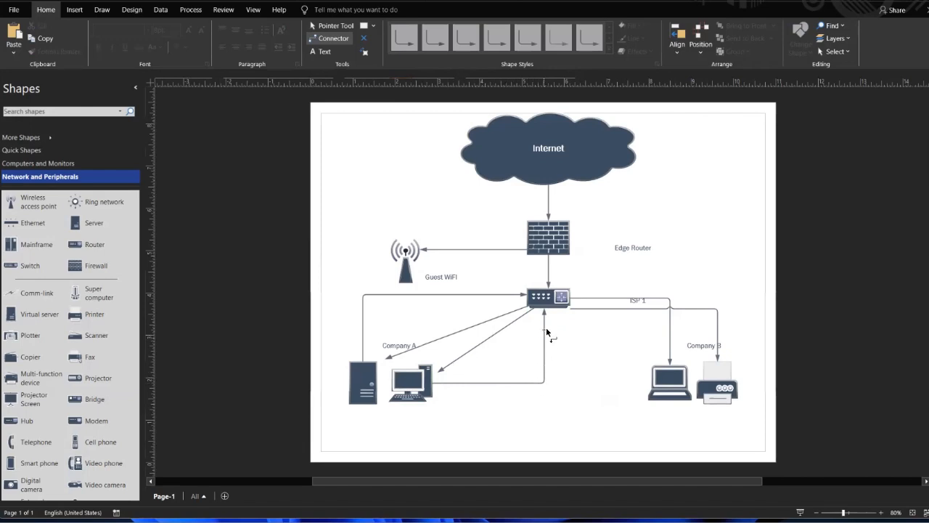
mouse_move(587, 372)
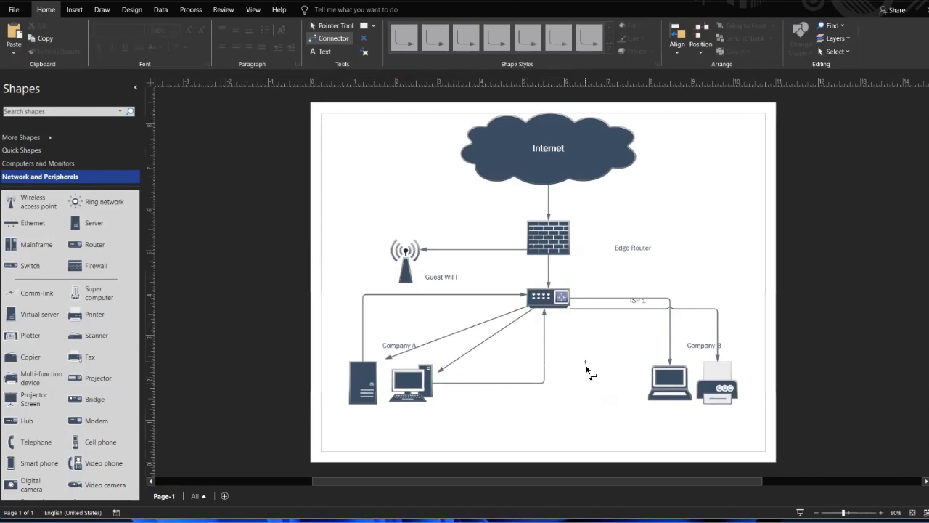
mouse_move(589, 400)
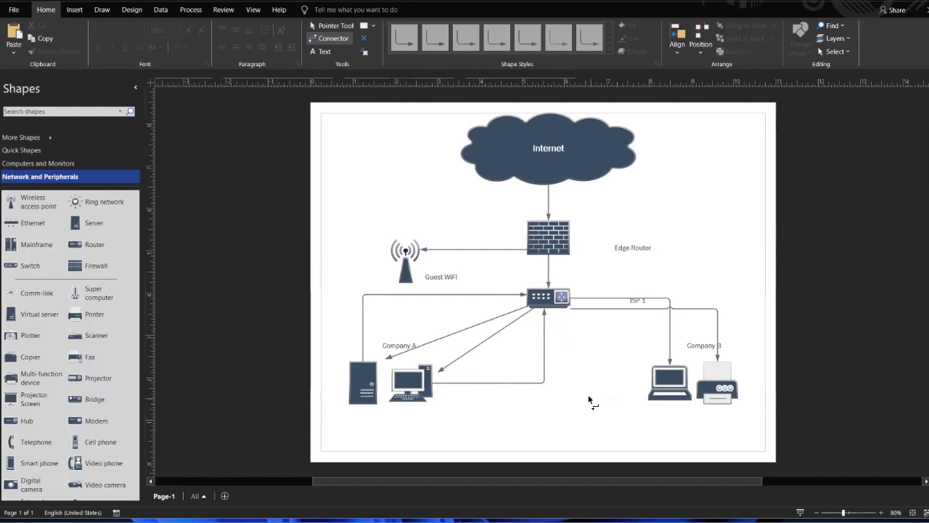
click(548, 148)
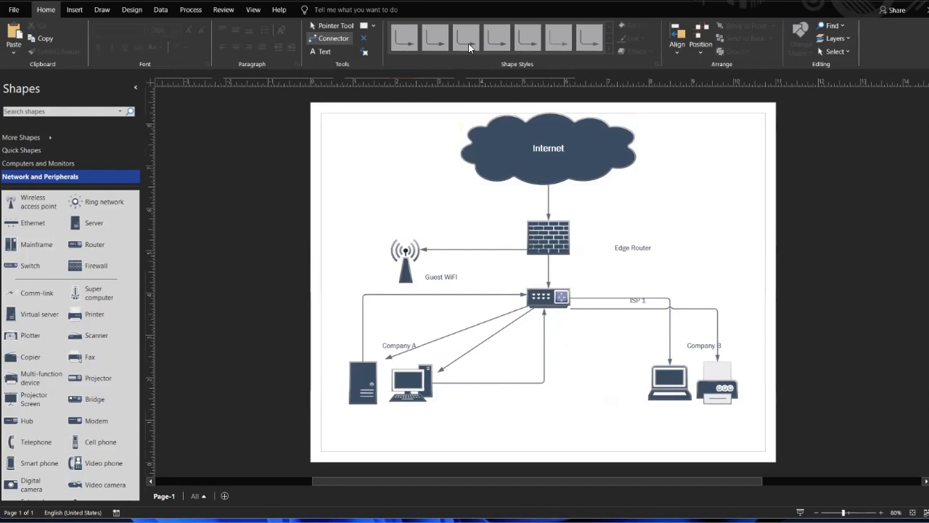
mouse_move(573, 43)
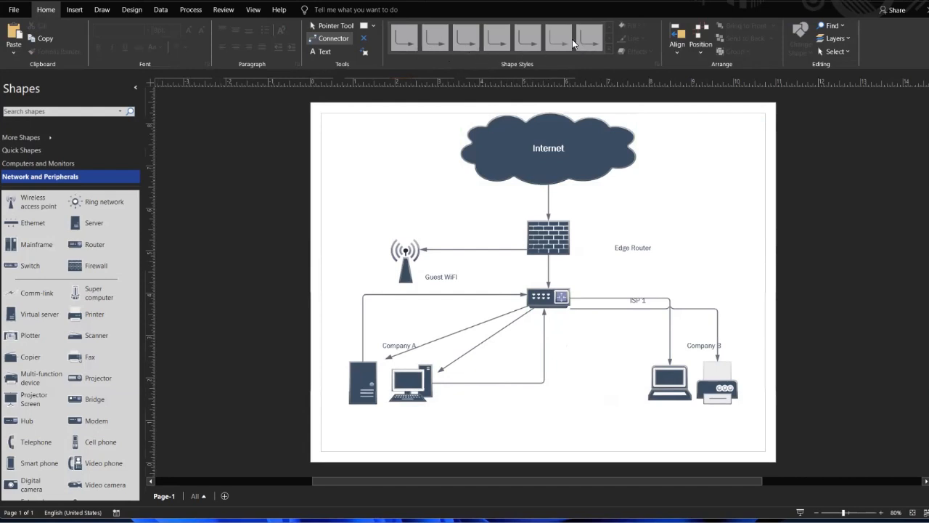
mouse_move(575, 45)
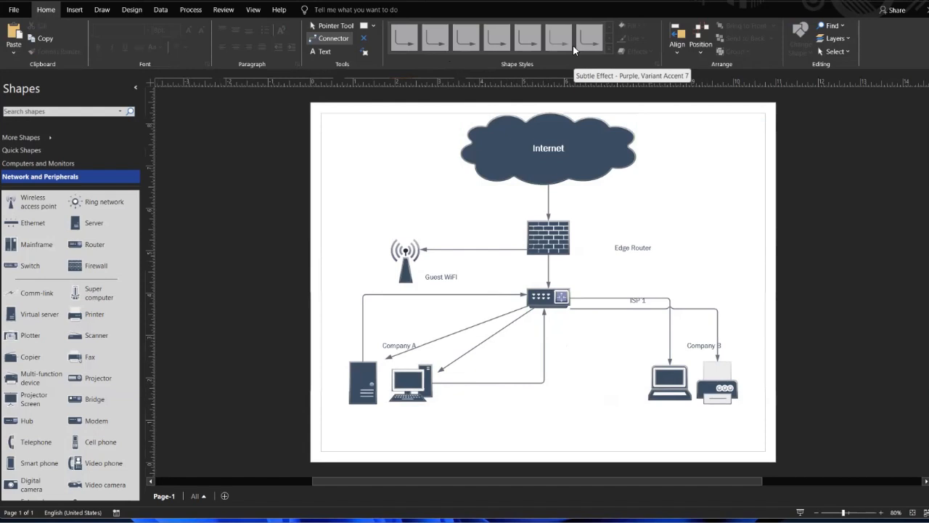
mouse_move(477, 45)
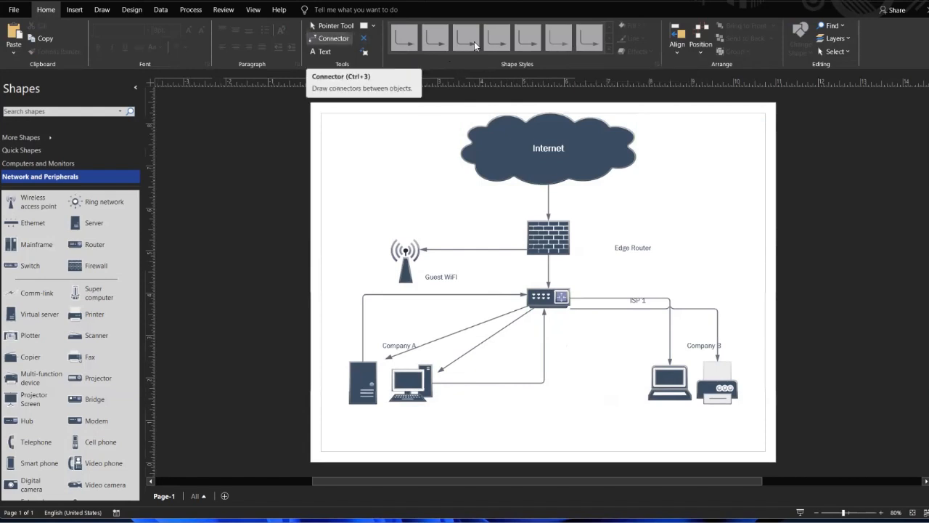
mouse_move(526, 48)
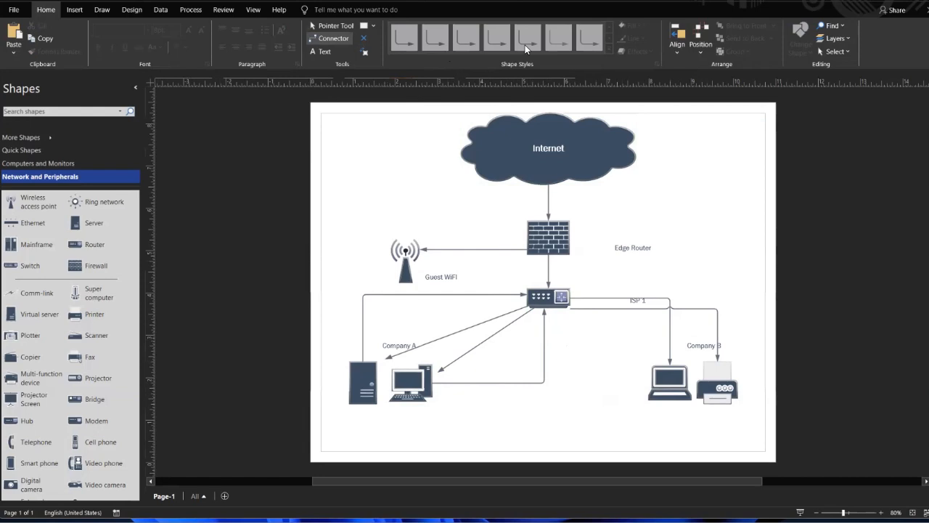
mouse_move(667, 346)
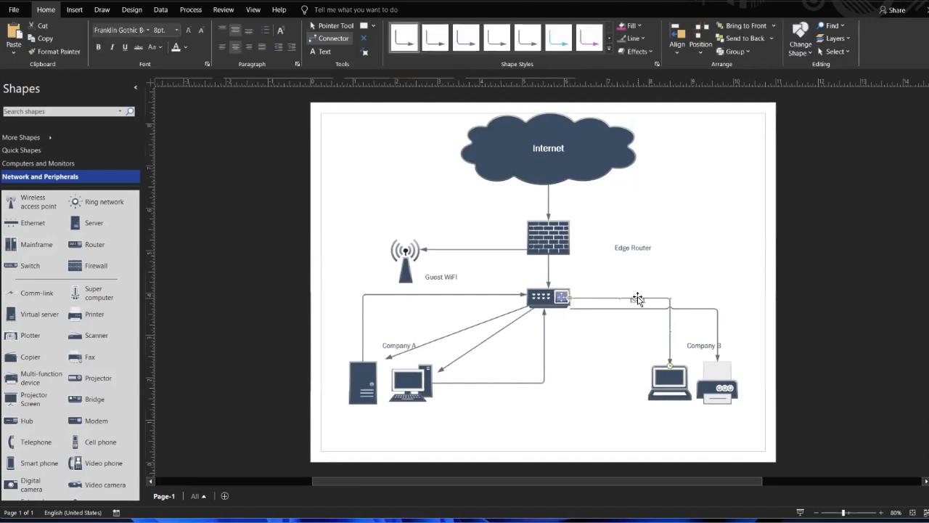
Change the ISP 1 connector to Curved Connector and attach its end to the Company B printer.
right_click(637, 299)
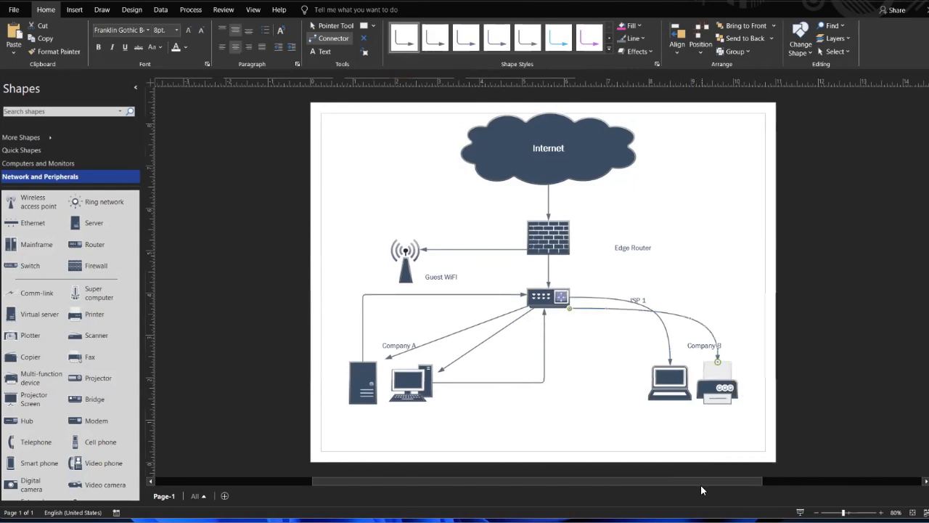
click(547, 295)
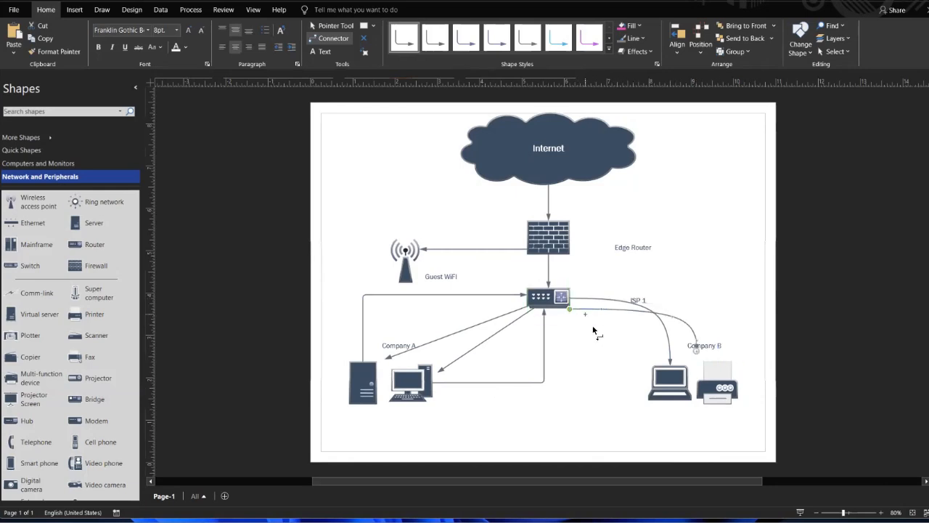
mouse_move(599, 307)
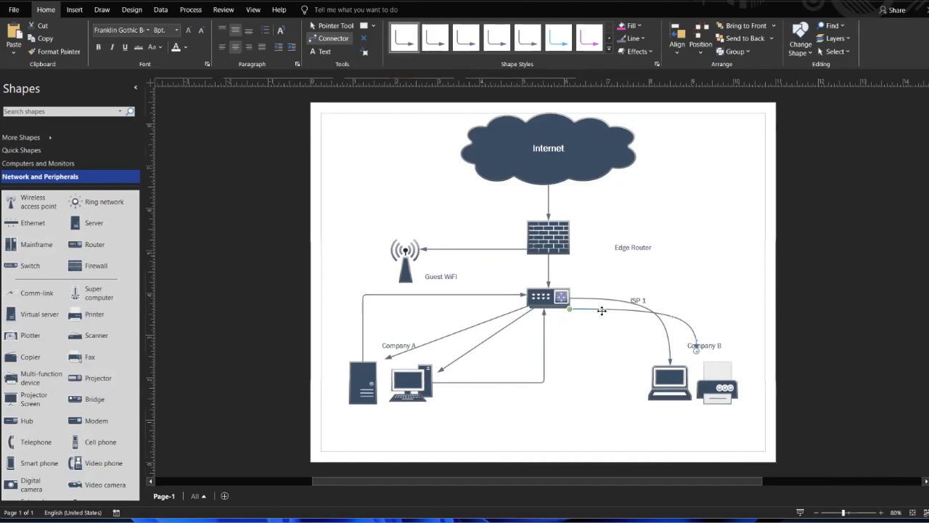
mouse_move(605, 318)
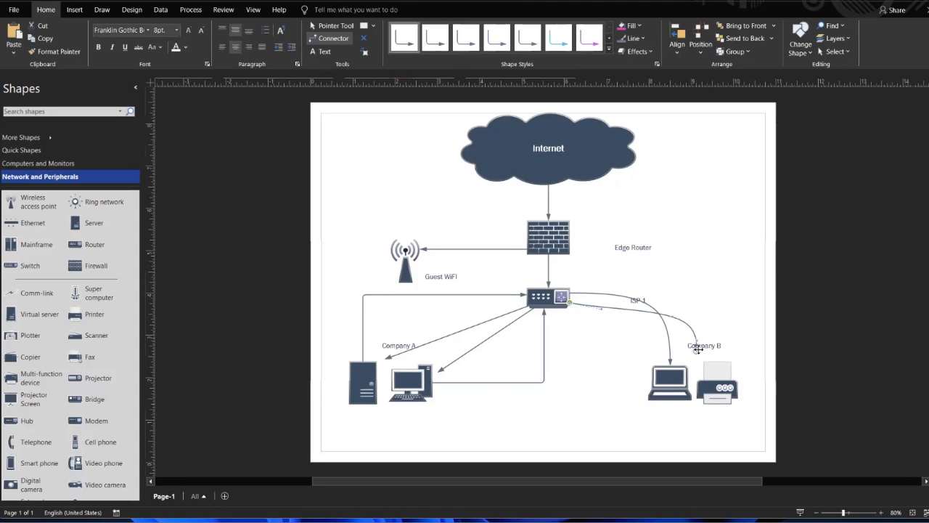
click(717, 382)
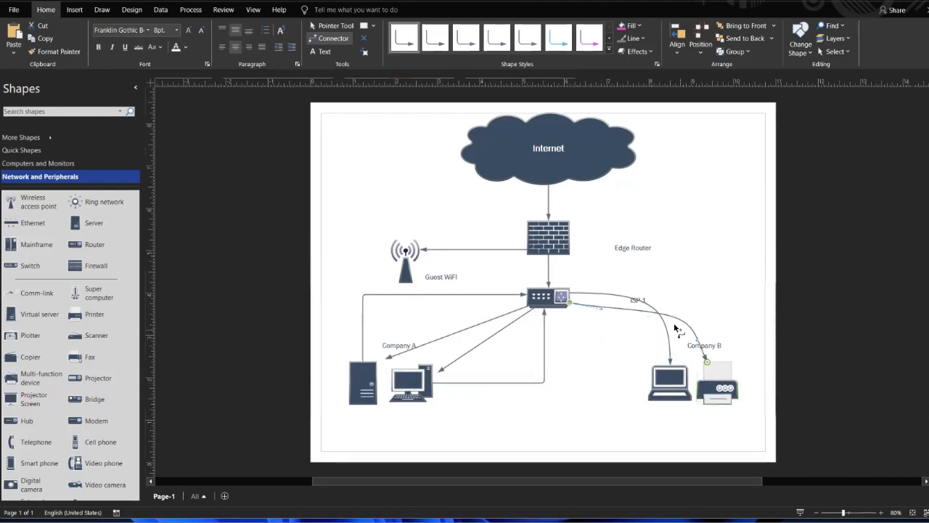
click(718, 384)
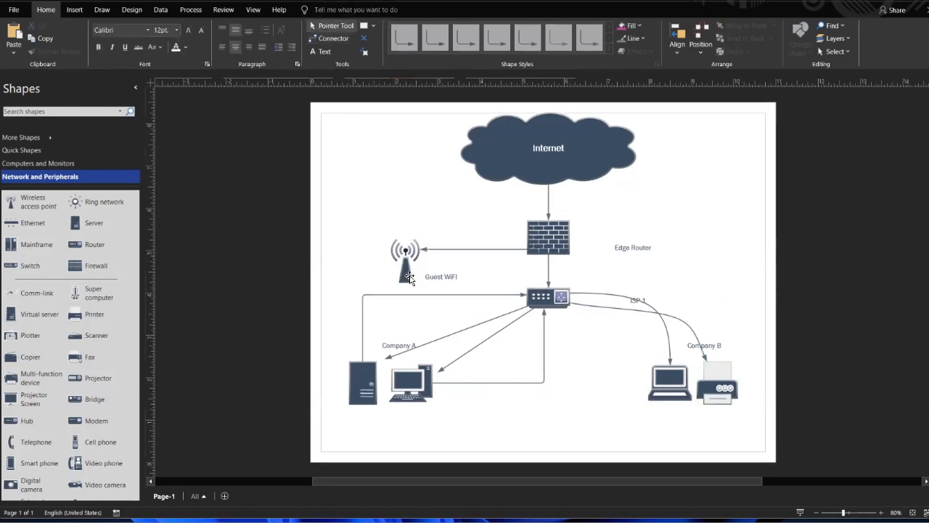
click(406, 251)
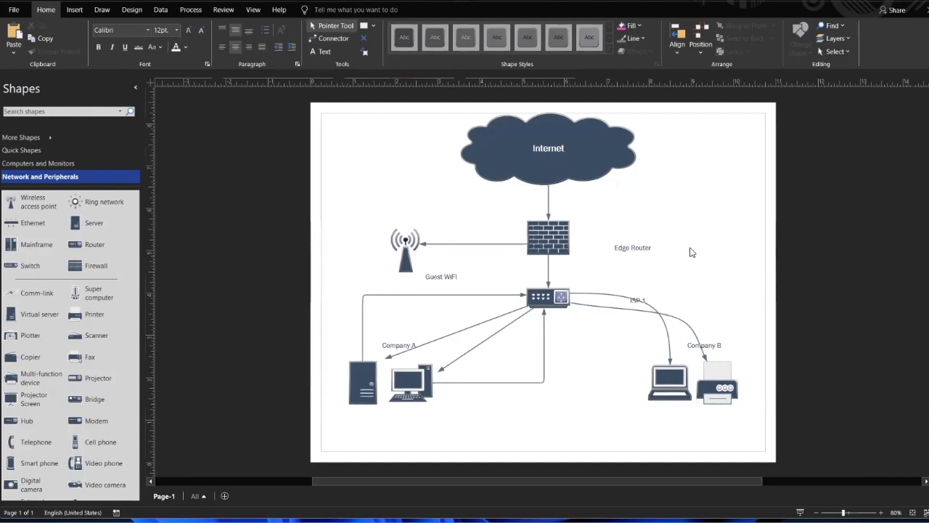
mouse_move(541, 240)
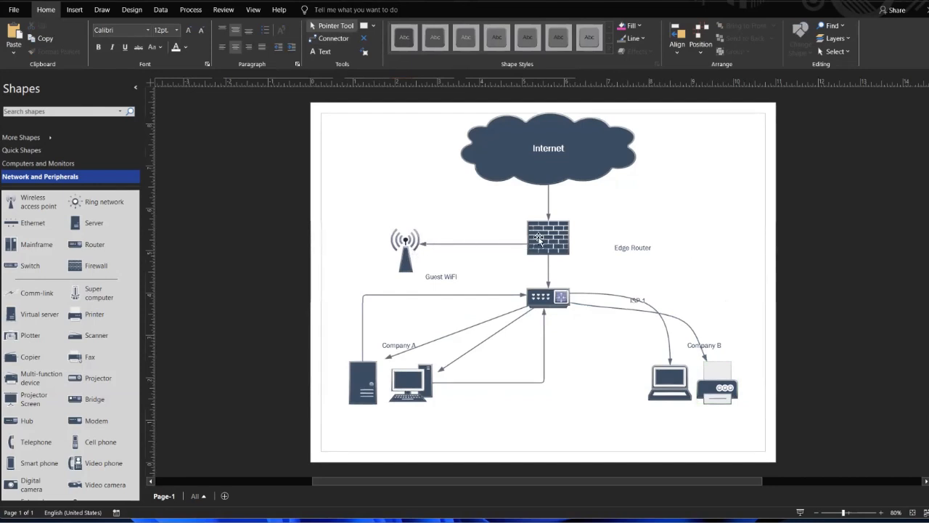
right_click(546, 243)
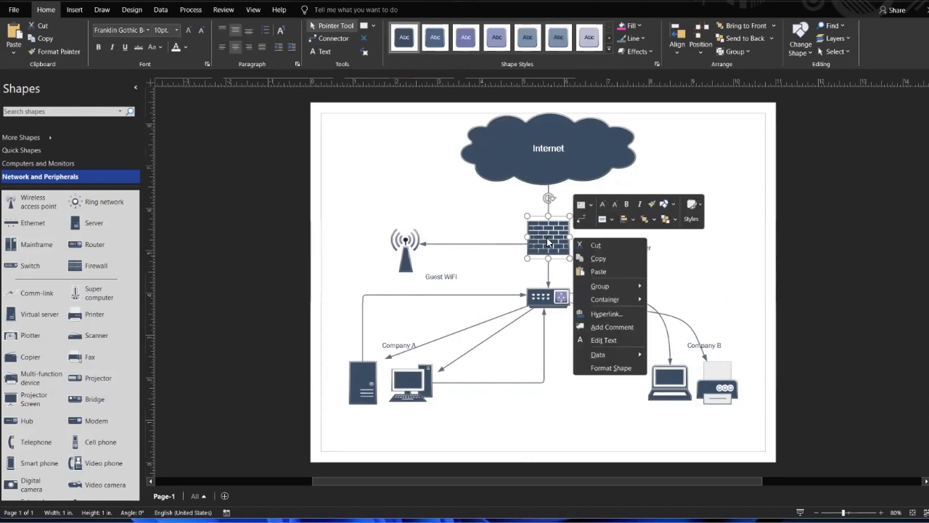
mouse_move(614, 299)
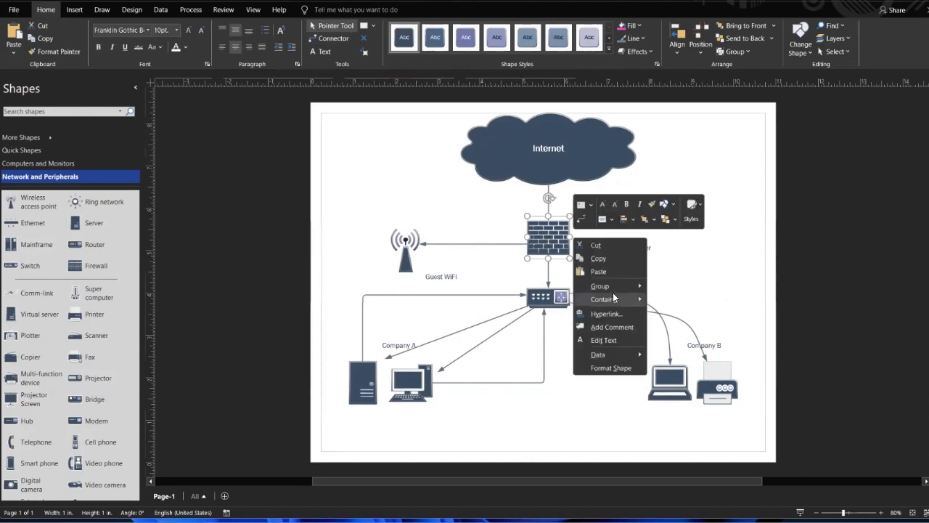
mouse_move(600, 285)
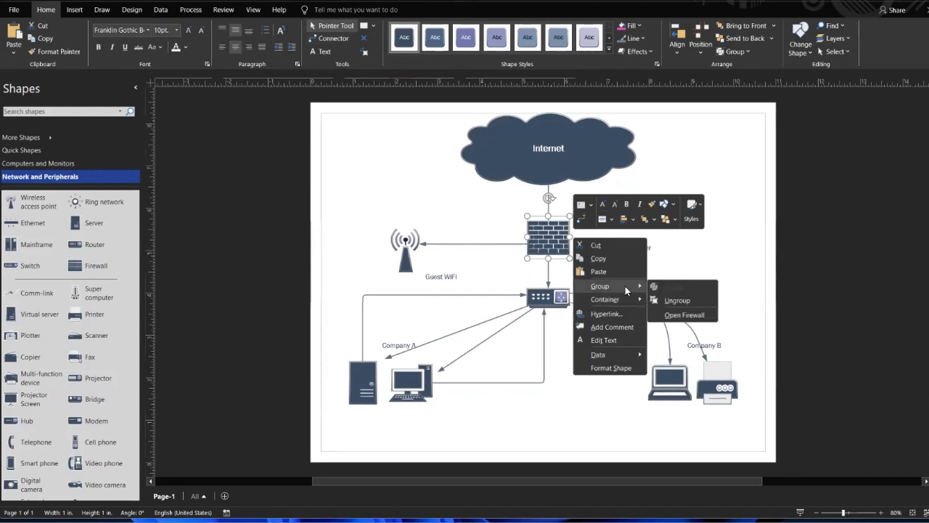
mouse_move(606, 313)
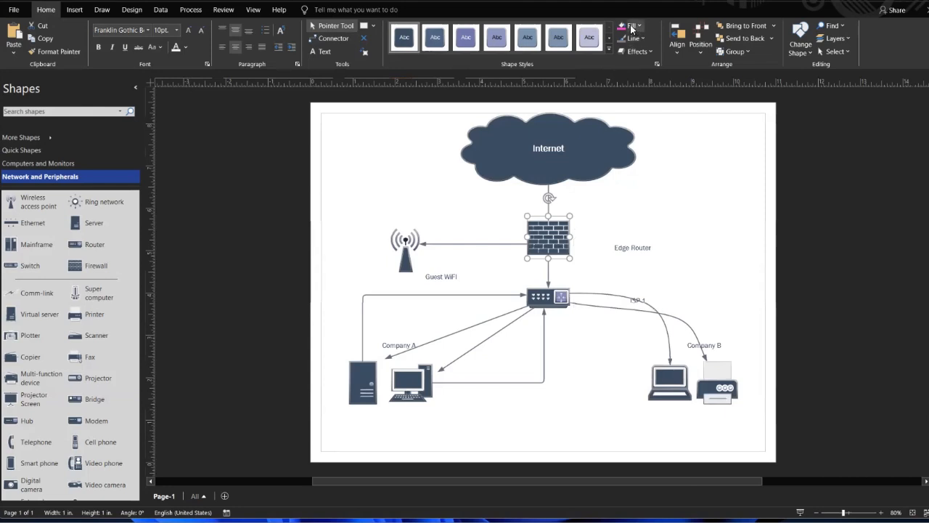
Replace the firewall's yellow fill with a custom orange from the colour spectrum.
click(634, 25)
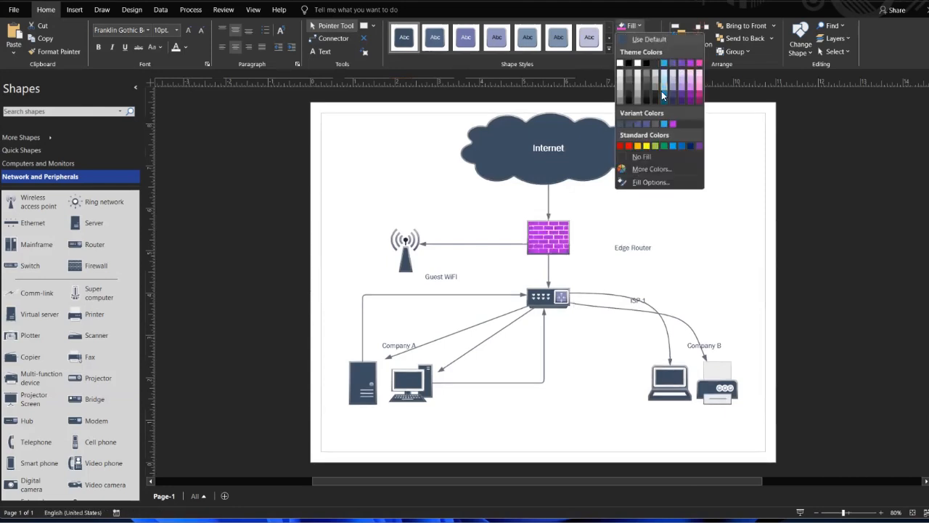
click(640, 145)
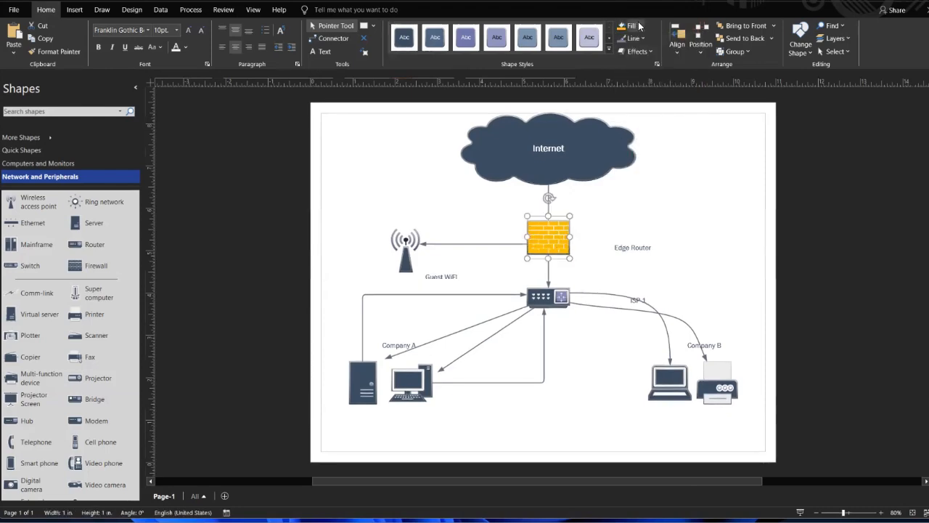
click(633, 26)
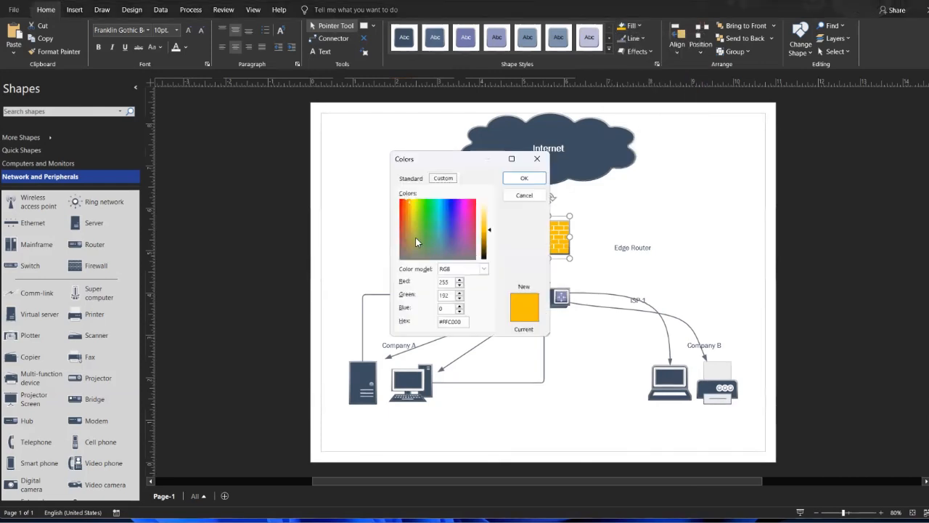
click(407, 208)
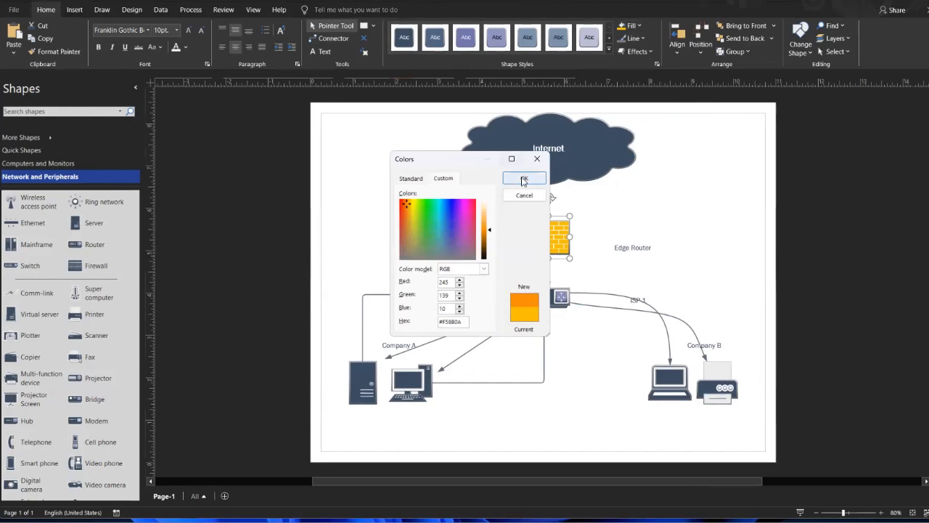
click(523, 179)
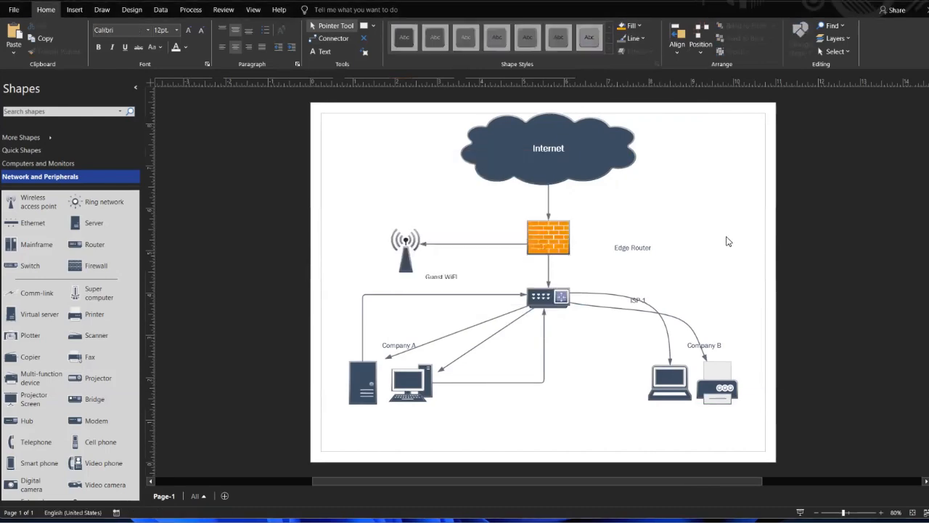